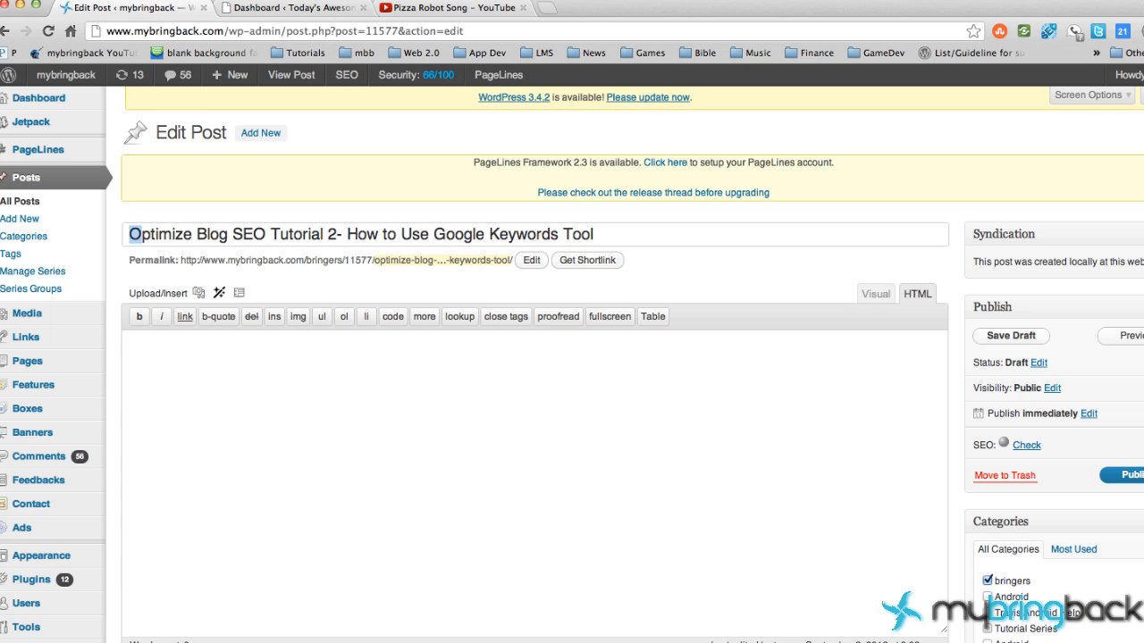
mouse_move(672, 430)
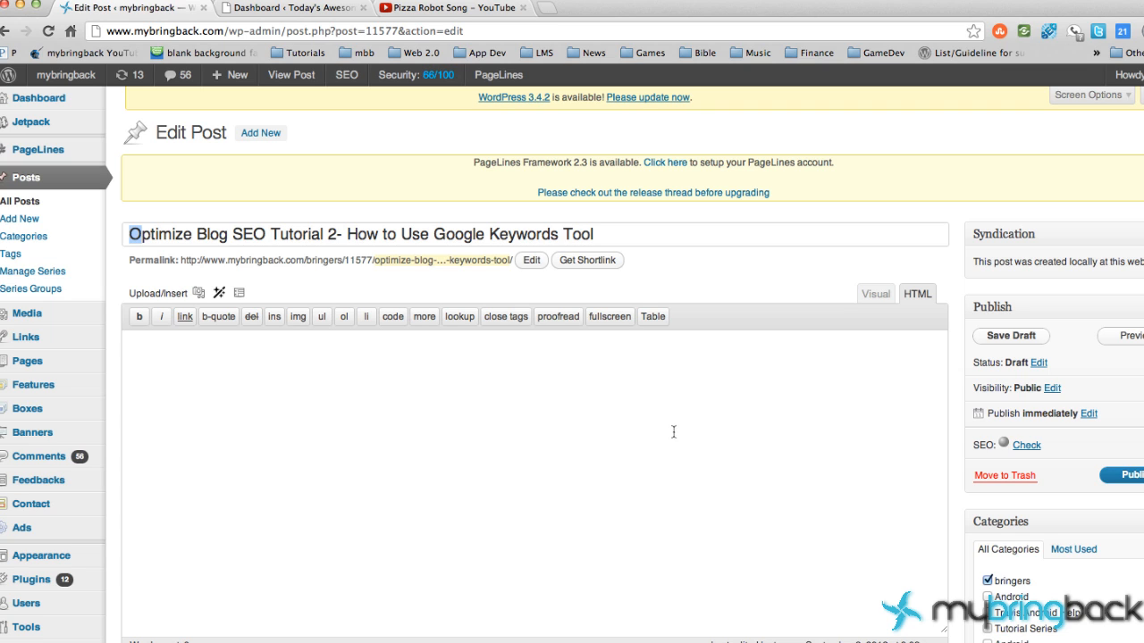
mouse_move(622, 468)
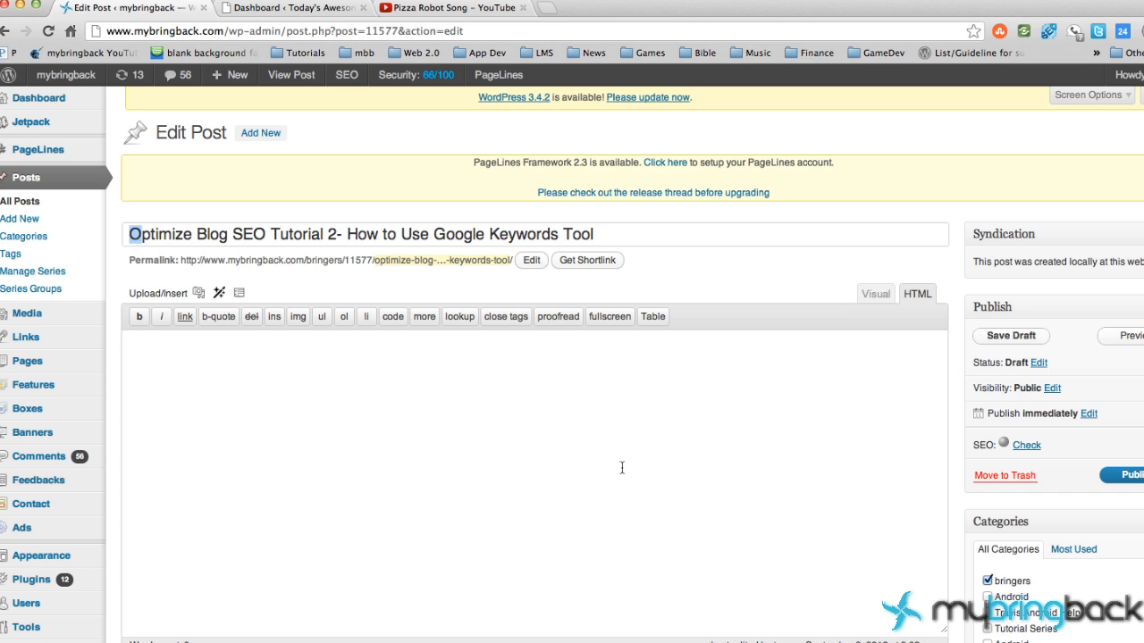
mouse_move(336, 587)
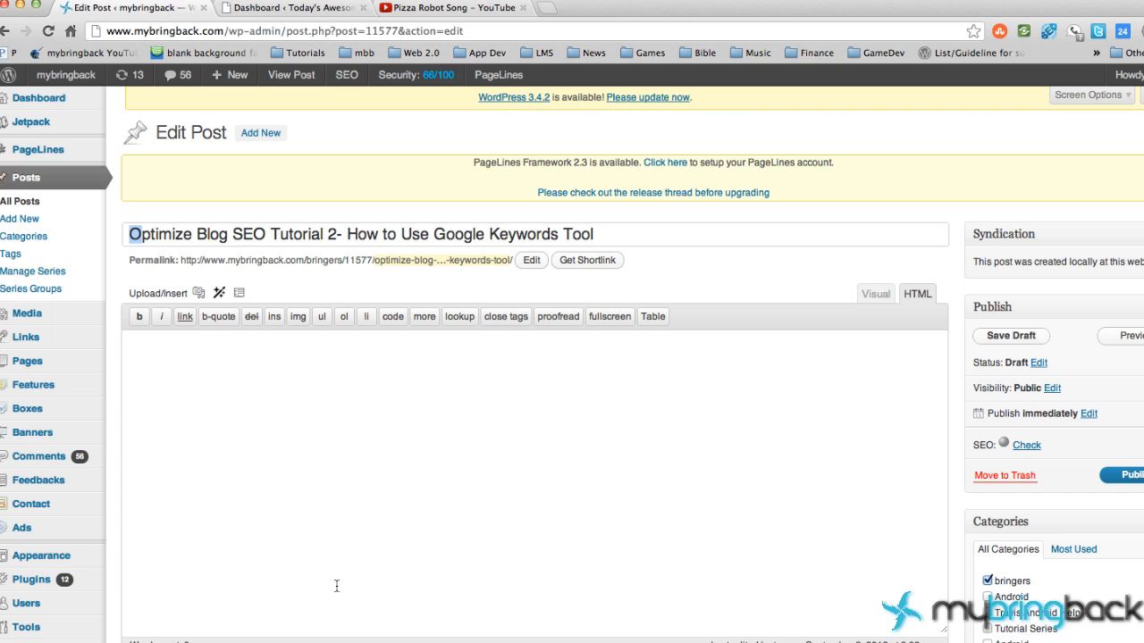
mouse_move(313, 451)
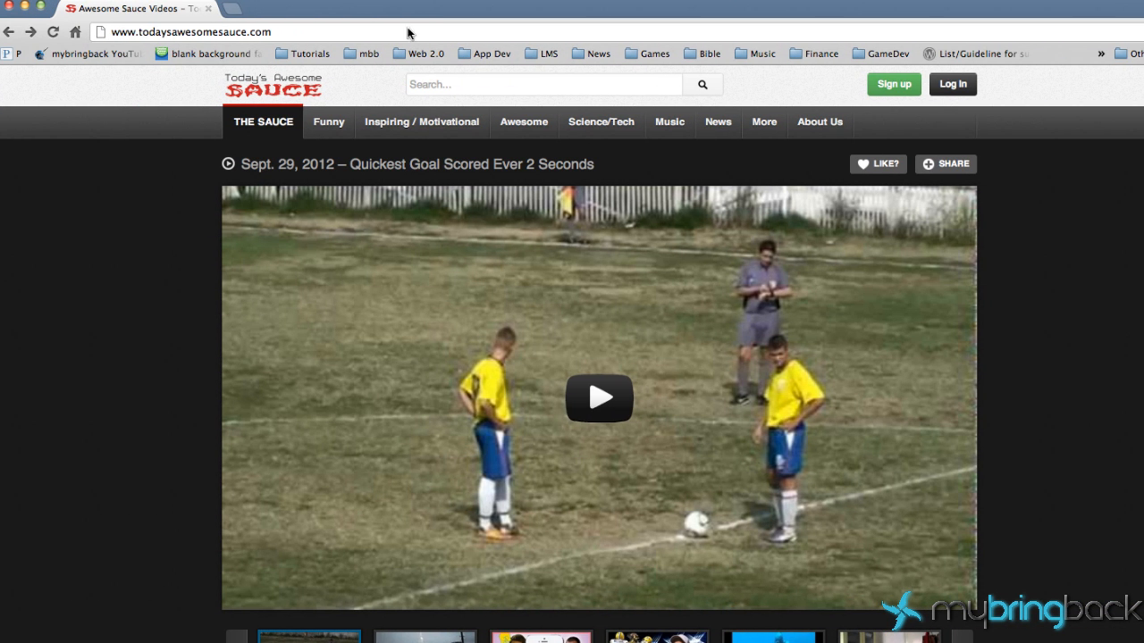
Go to the Today's Awesome Sauce sign-in page from the site header
click(893, 84)
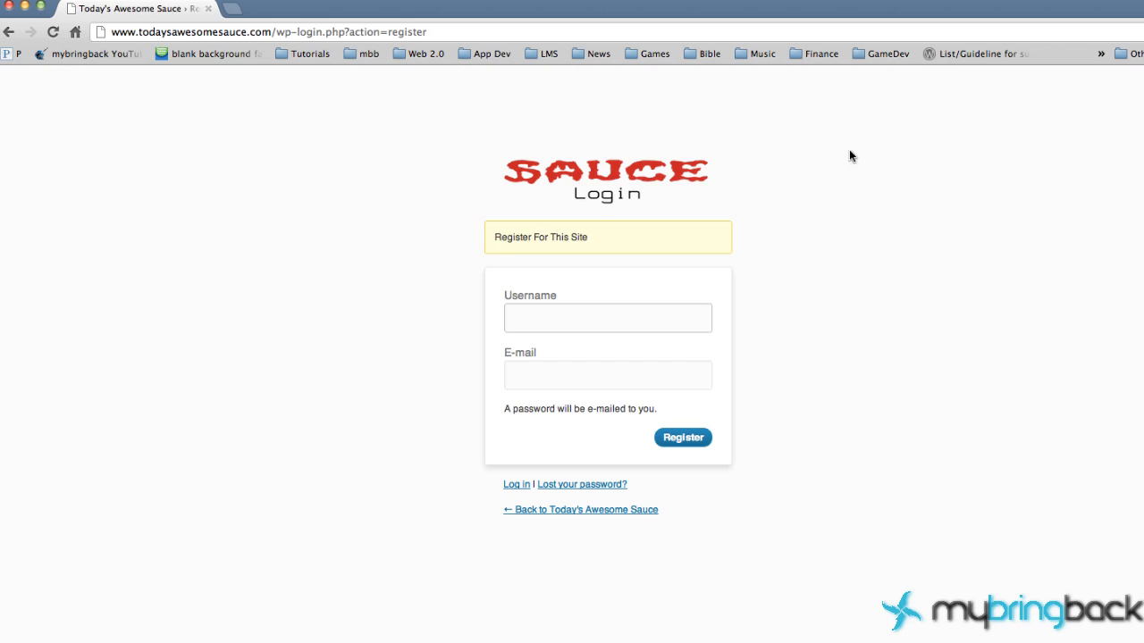
mouse_move(756, 239)
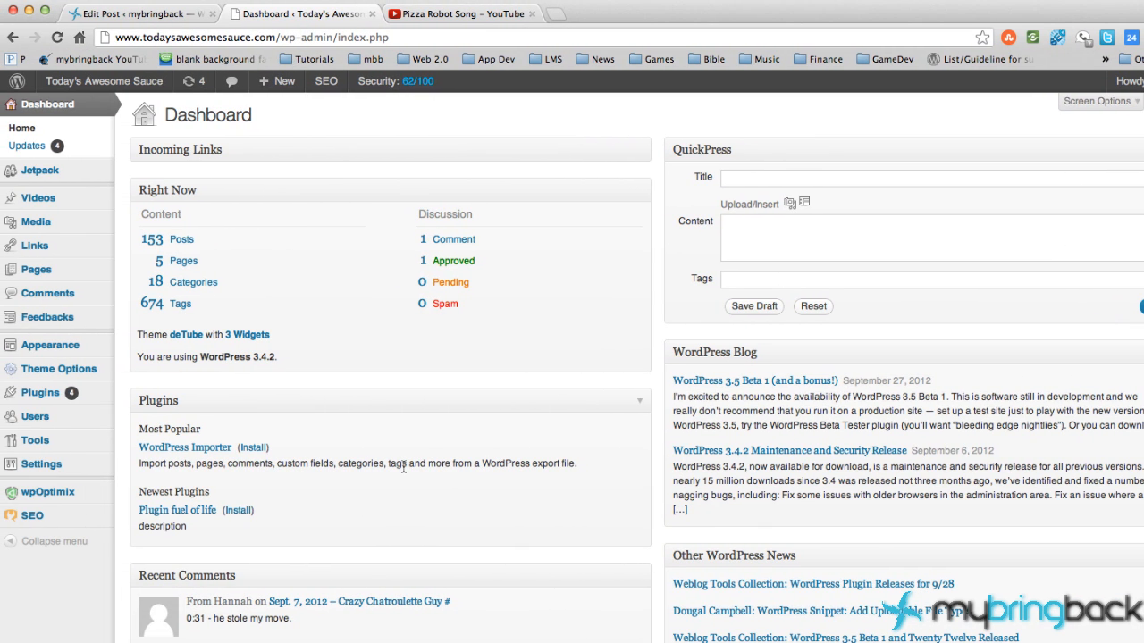
mouse_move(147, 212)
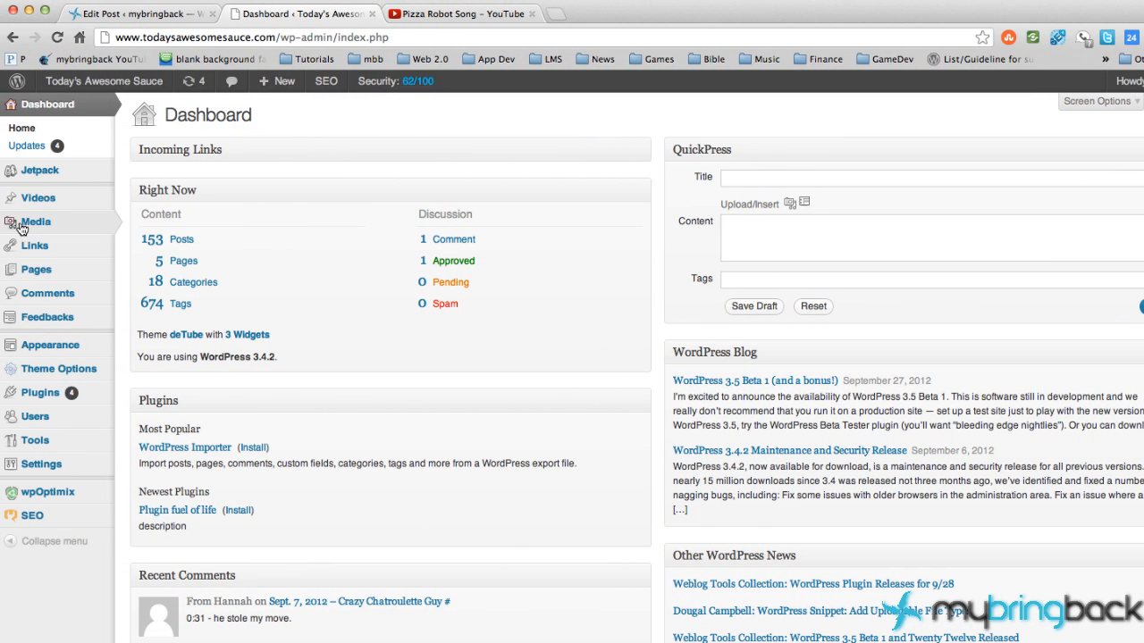
mouse_move(62, 188)
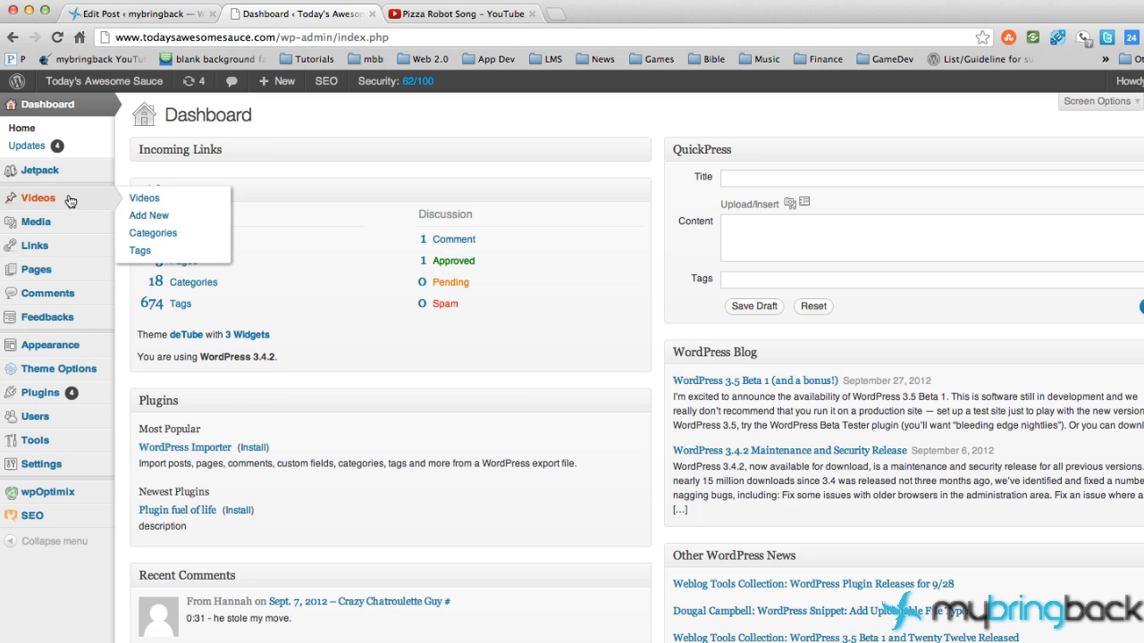
Start a new Video post from the Videos menu in the admin sidebar
click(150, 214)
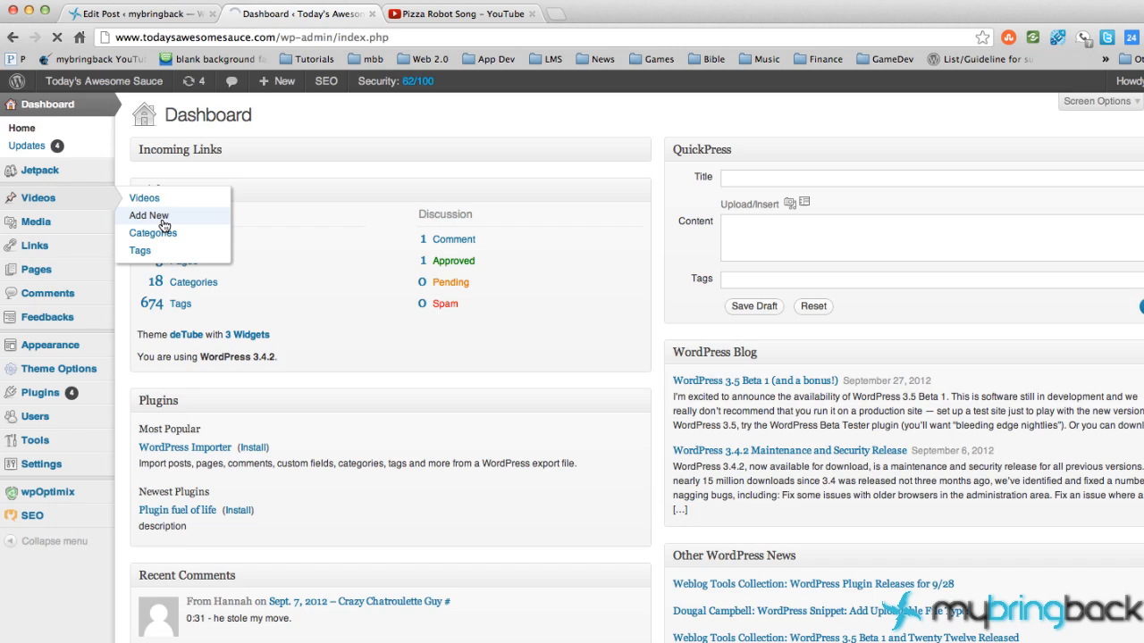
click(148, 214)
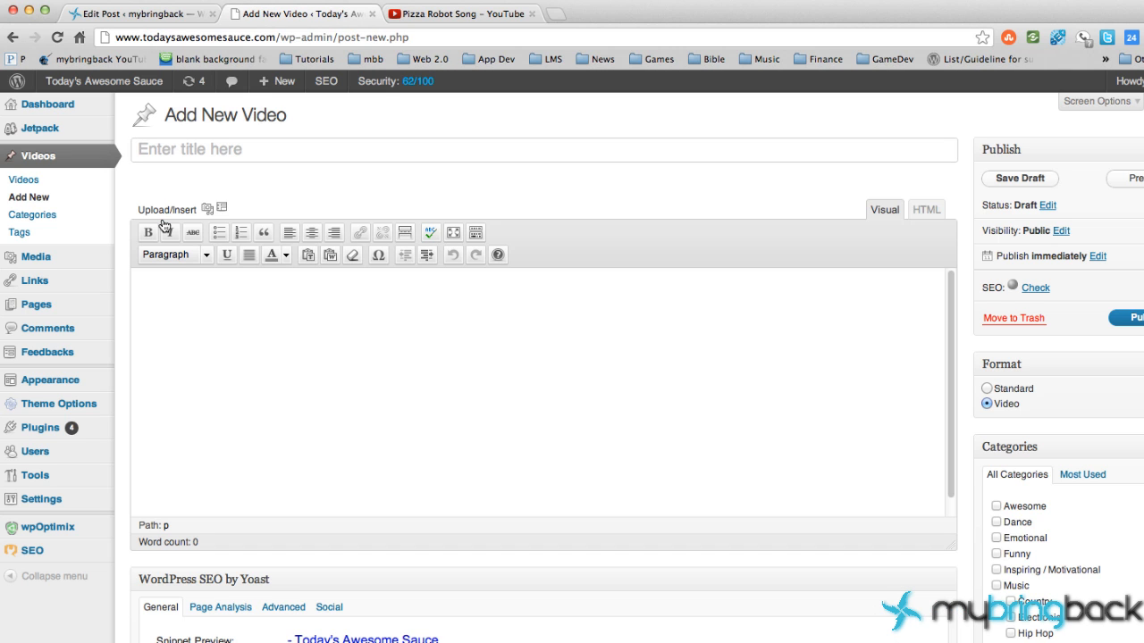
mouse_move(461, 171)
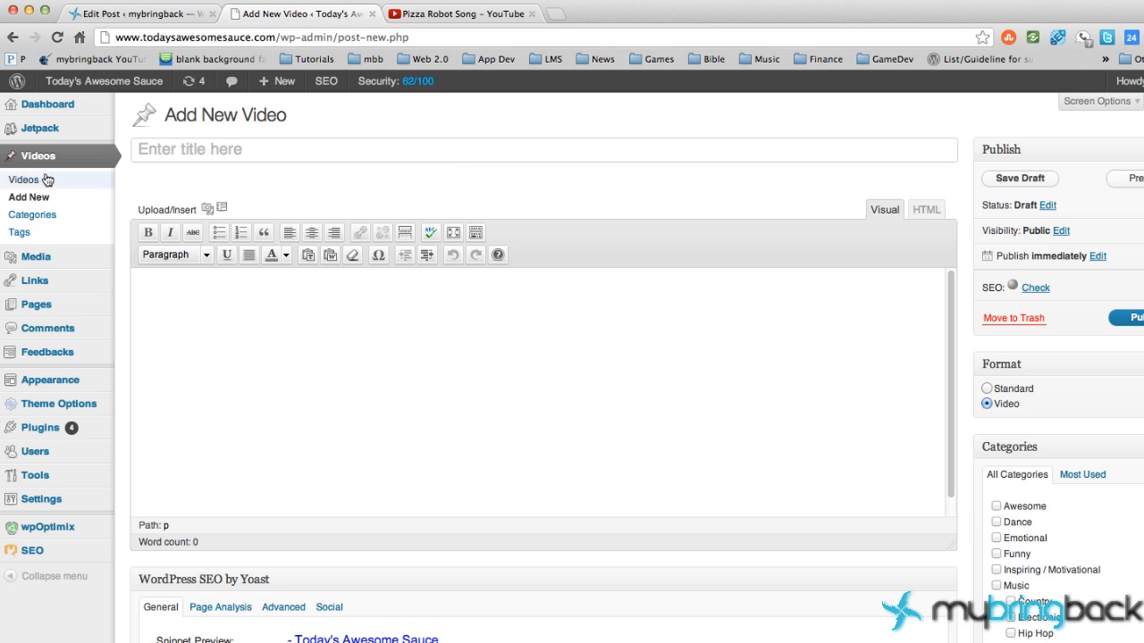
mouse_move(38, 156)
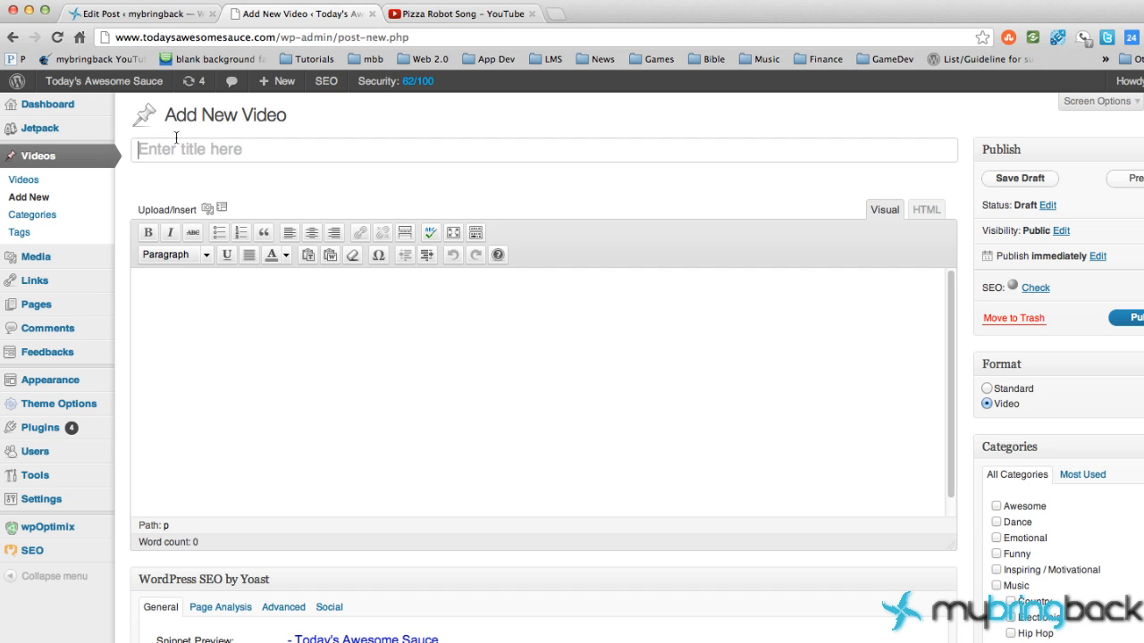
mouse_move(288, 111)
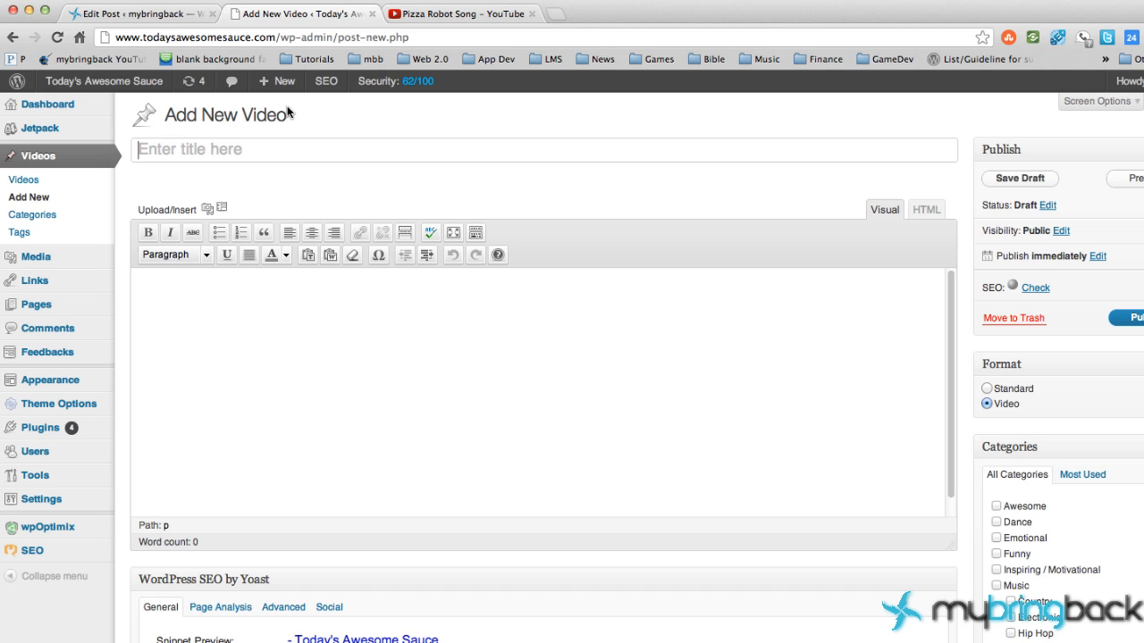
mouse_move(291, 139)
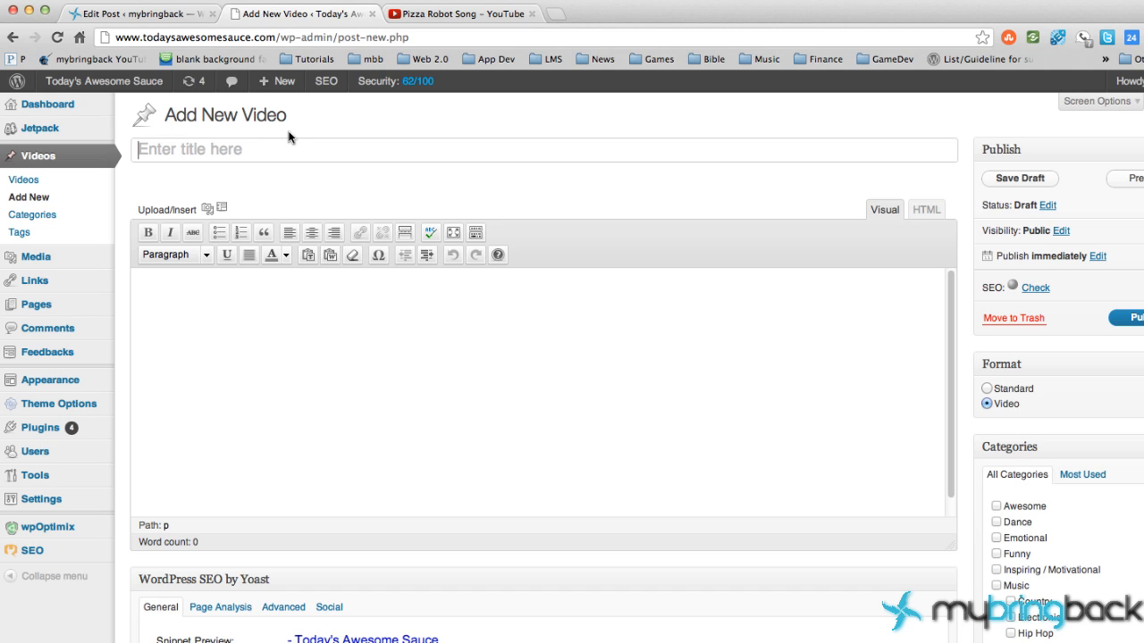
mouse_move(480, 248)
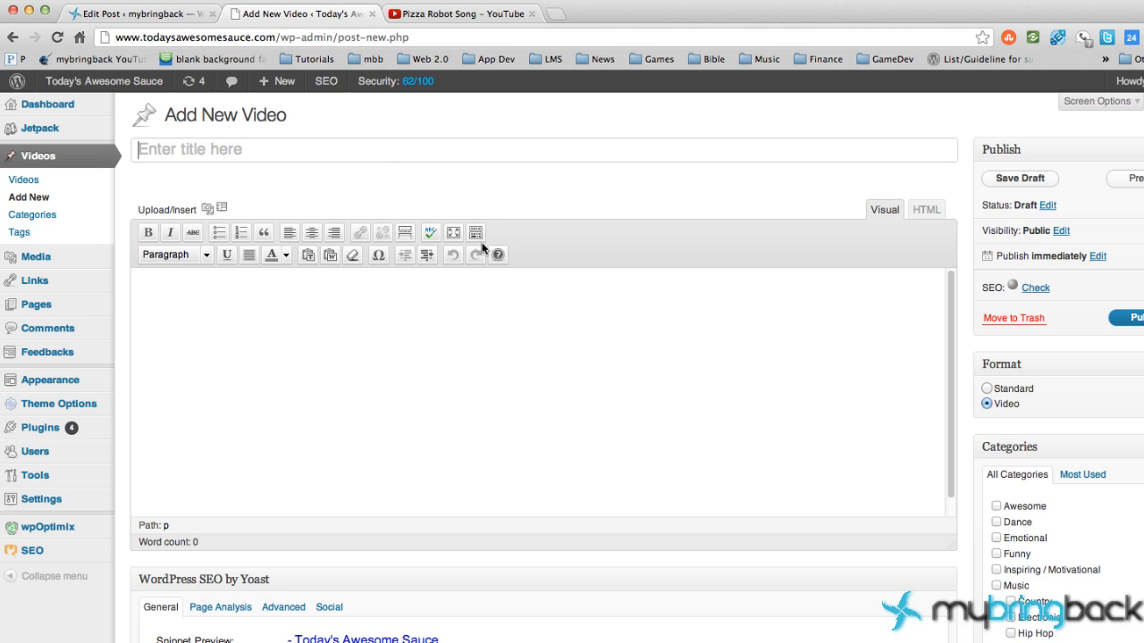
mouse_move(414, 93)
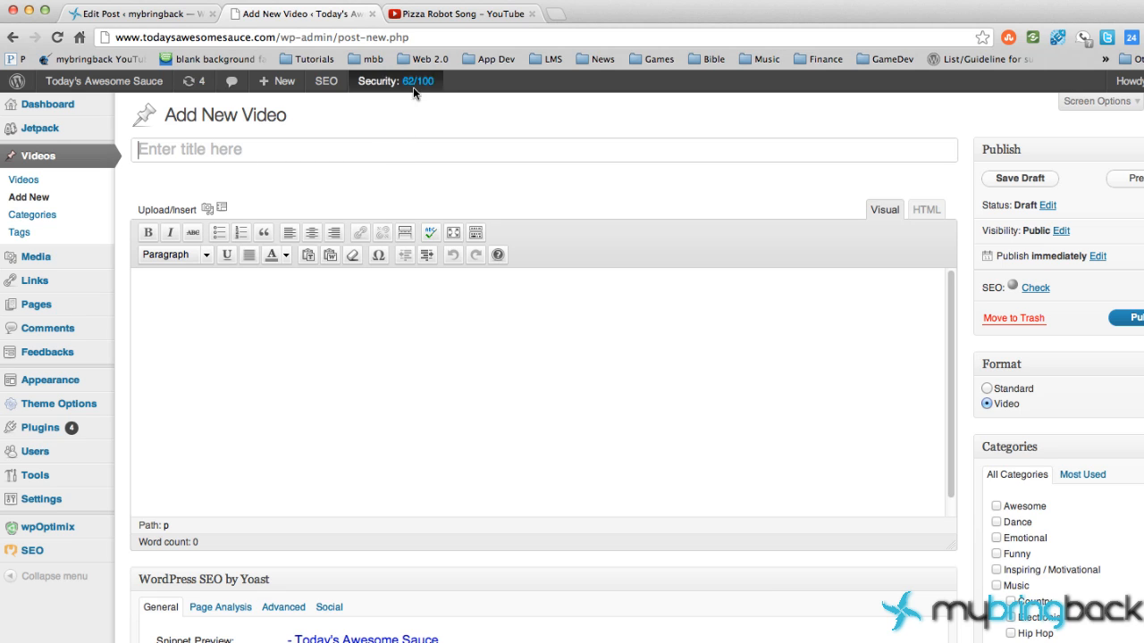
click(543, 150)
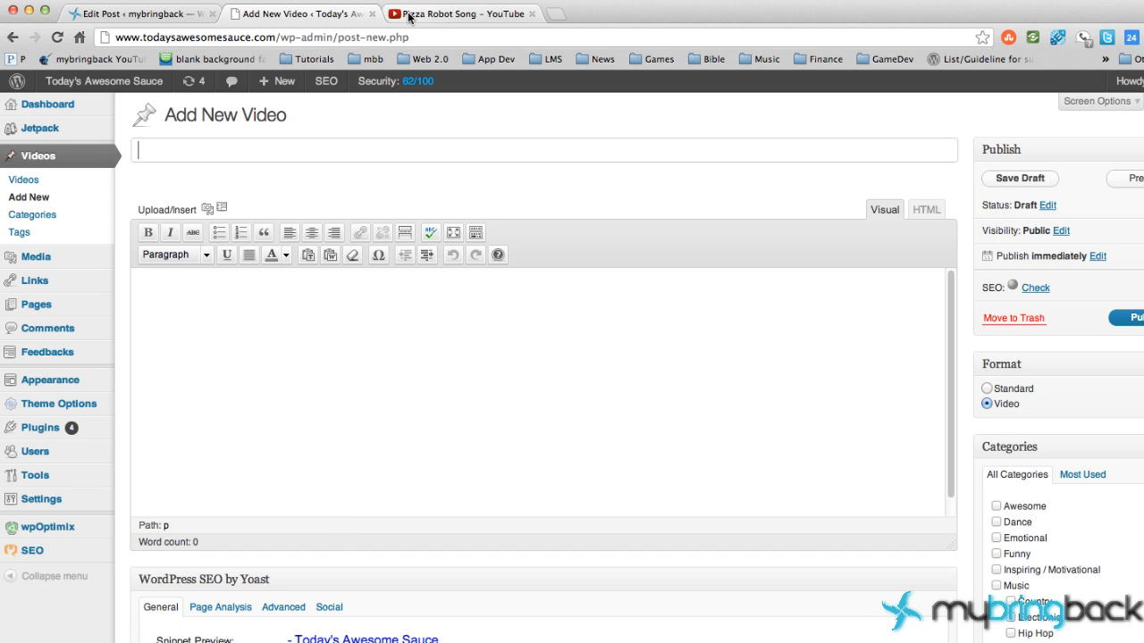
Switch to the Pizza Robot Song YouTube tab to get its web address
click(461, 14)
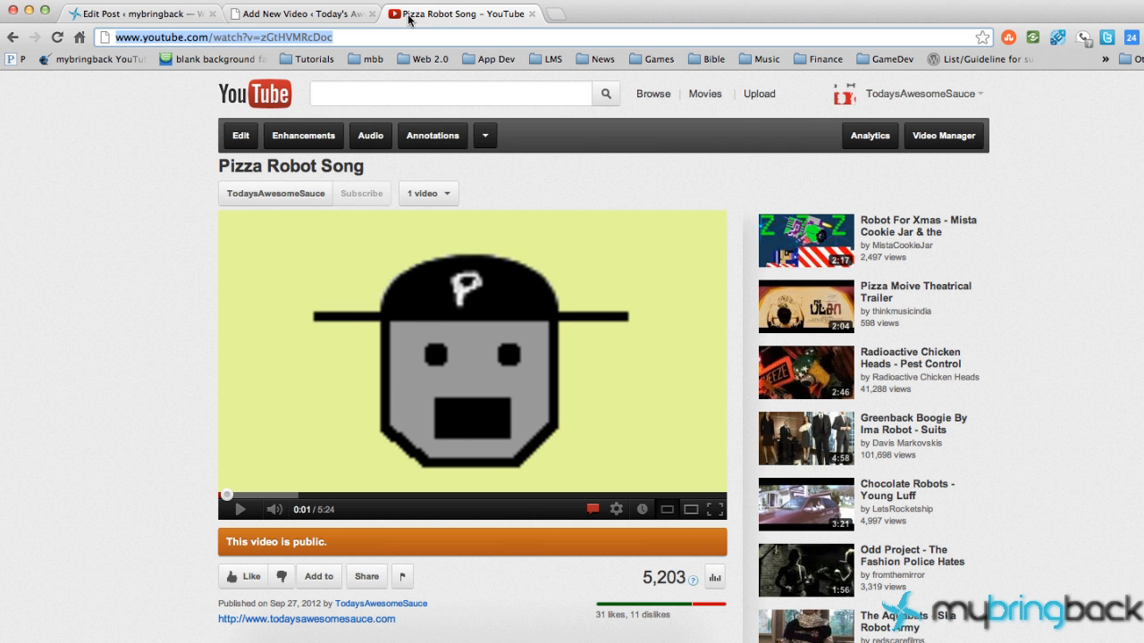
mouse_move(382, 177)
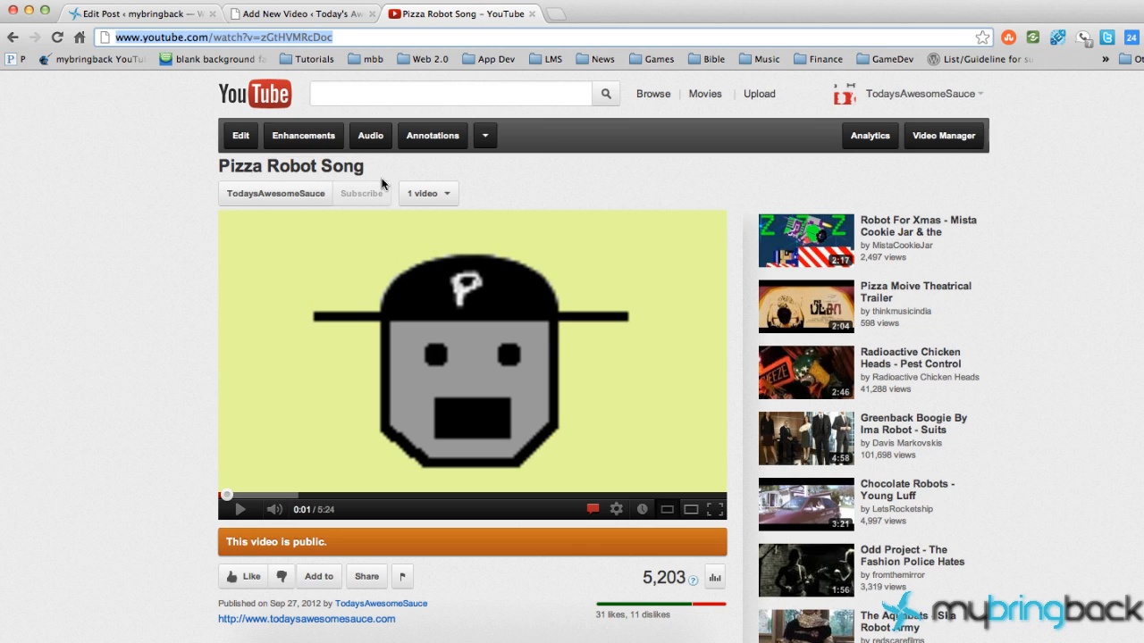
mouse_move(397, 177)
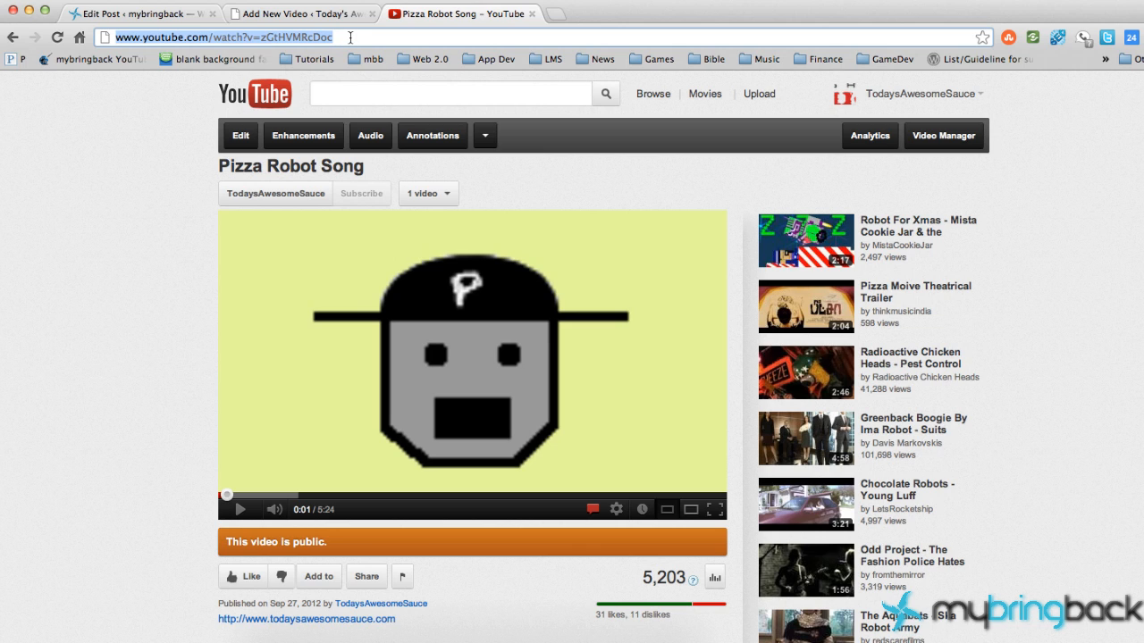
mouse_move(504, 377)
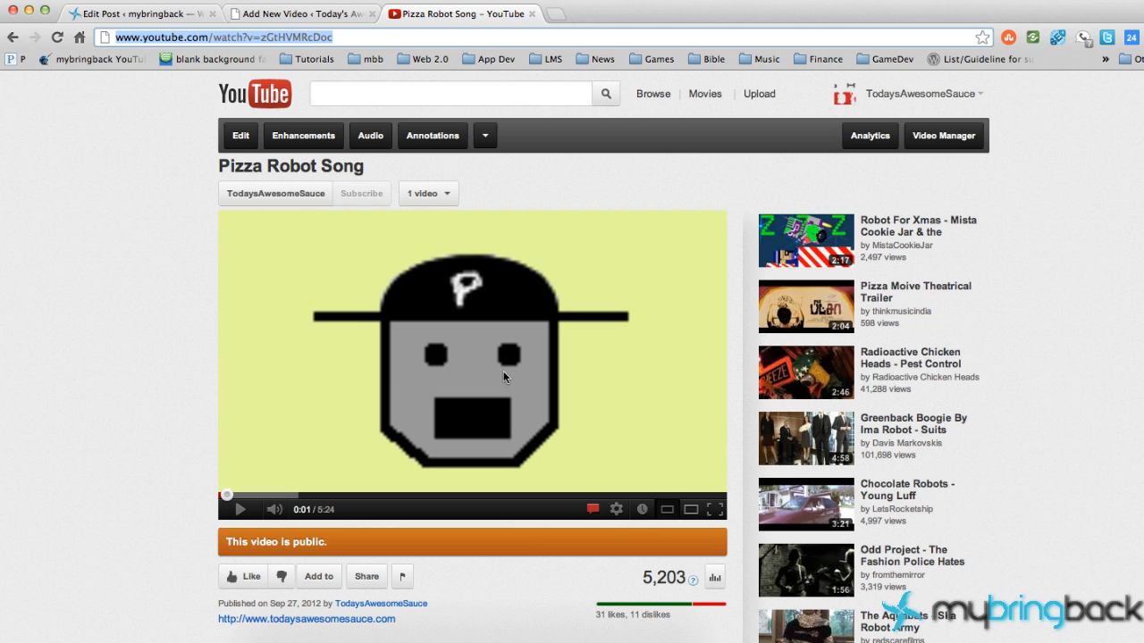
mouse_move(336, 19)
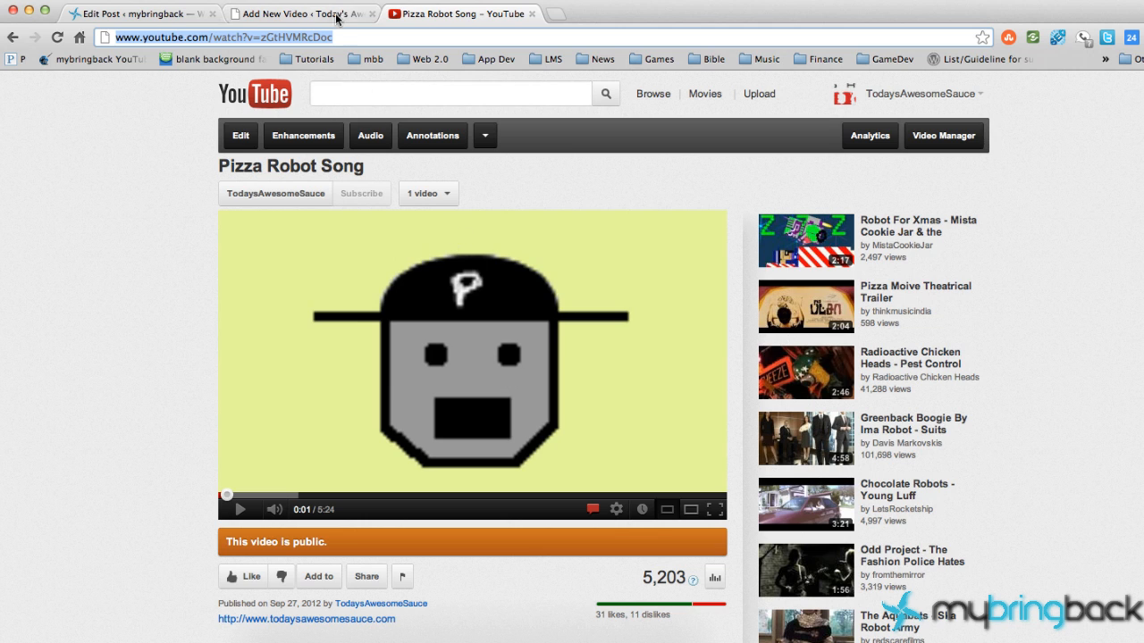
Put the YouTube video address into the post's Video URL field, dismissing suggestions
click(300, 15)
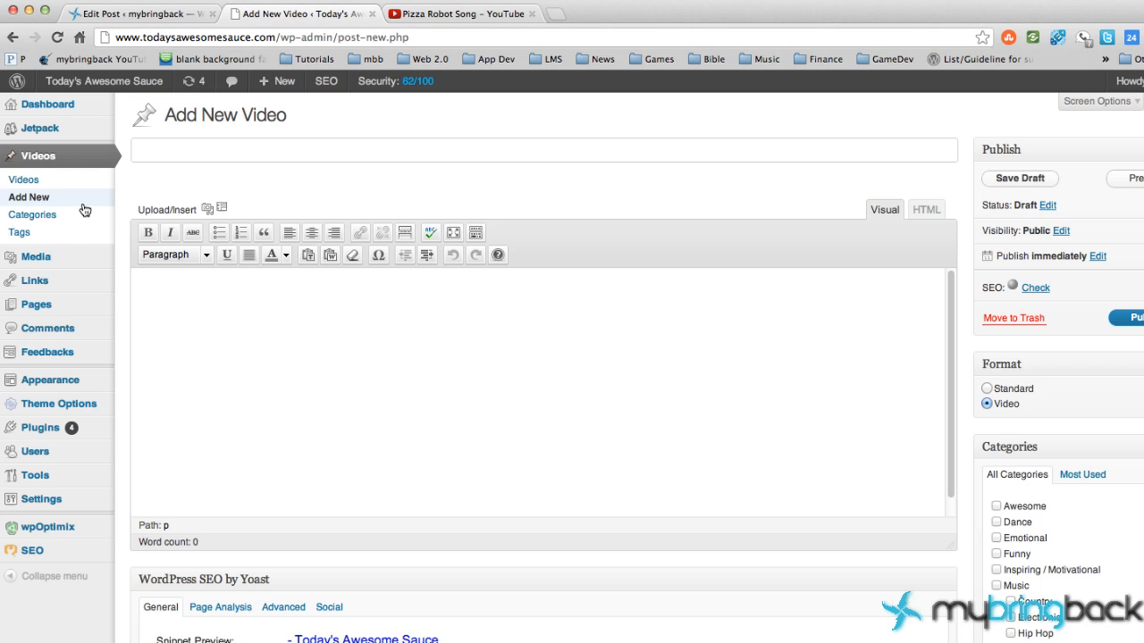
mouse_move(76, 199)
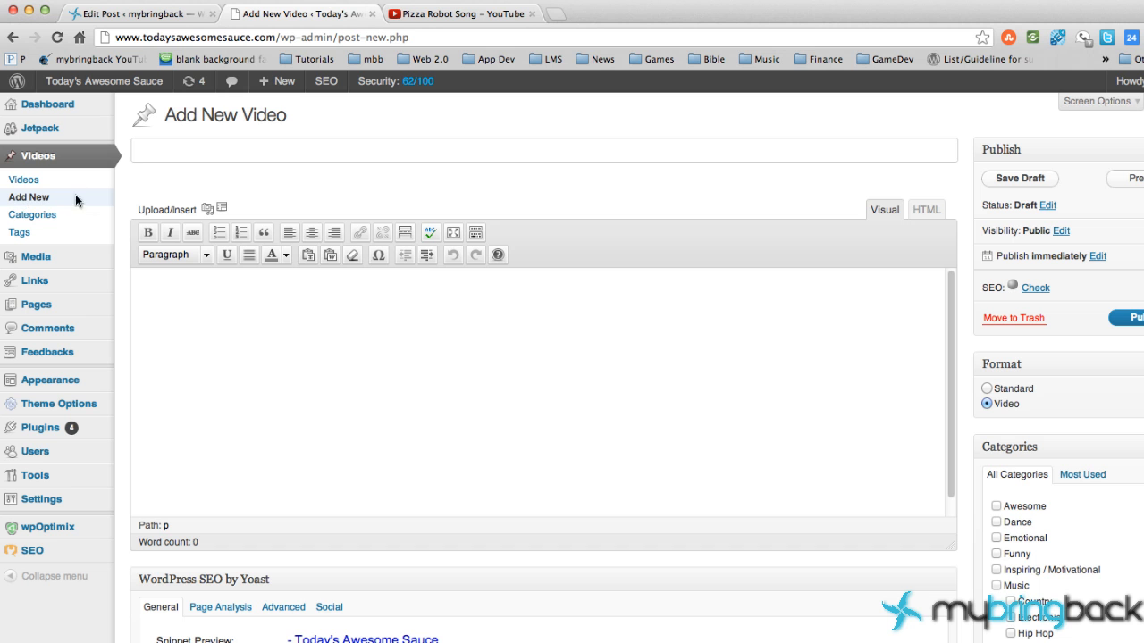
scroll(down, 3)
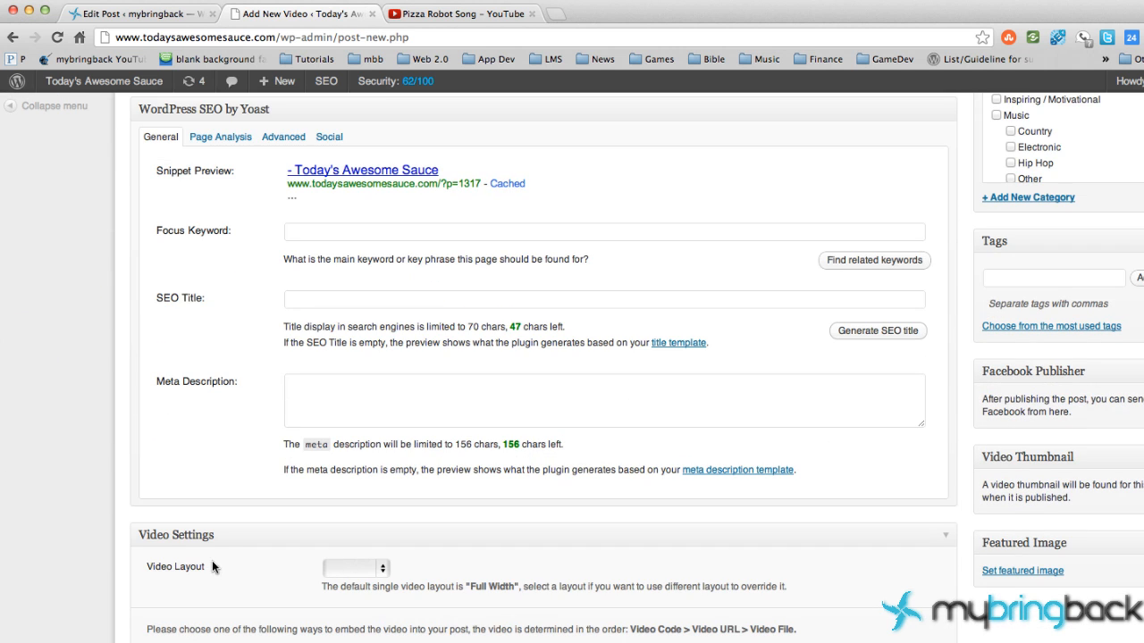
scroll(down, 3)
text(http://www.youtube.com/watch?v=zGtHVMRcDoc)
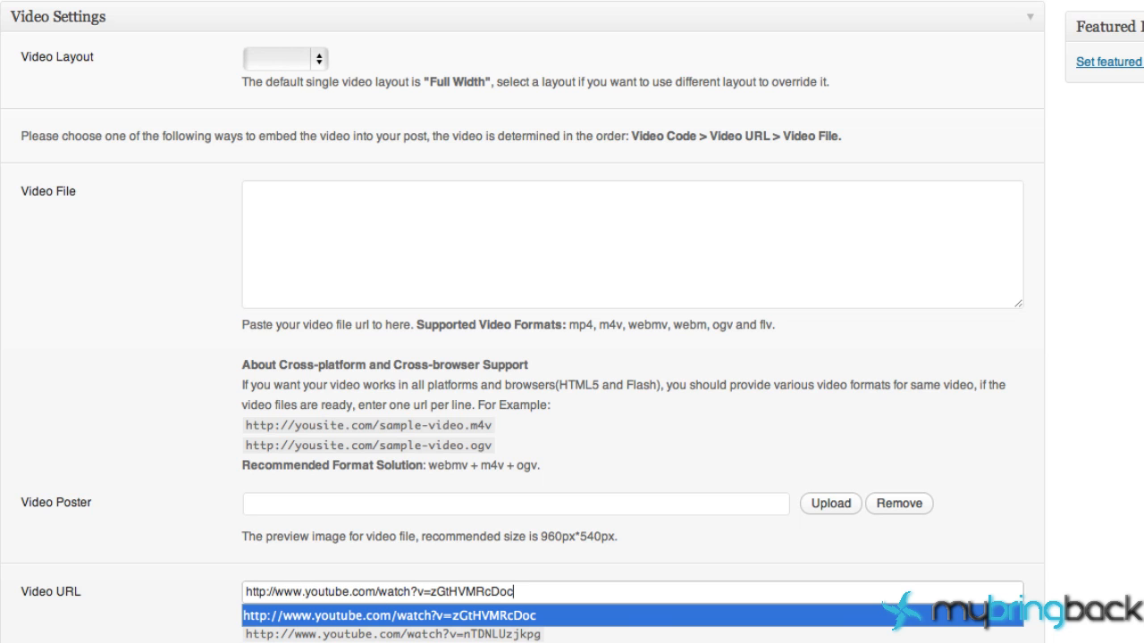
mouse_move(336, 229)
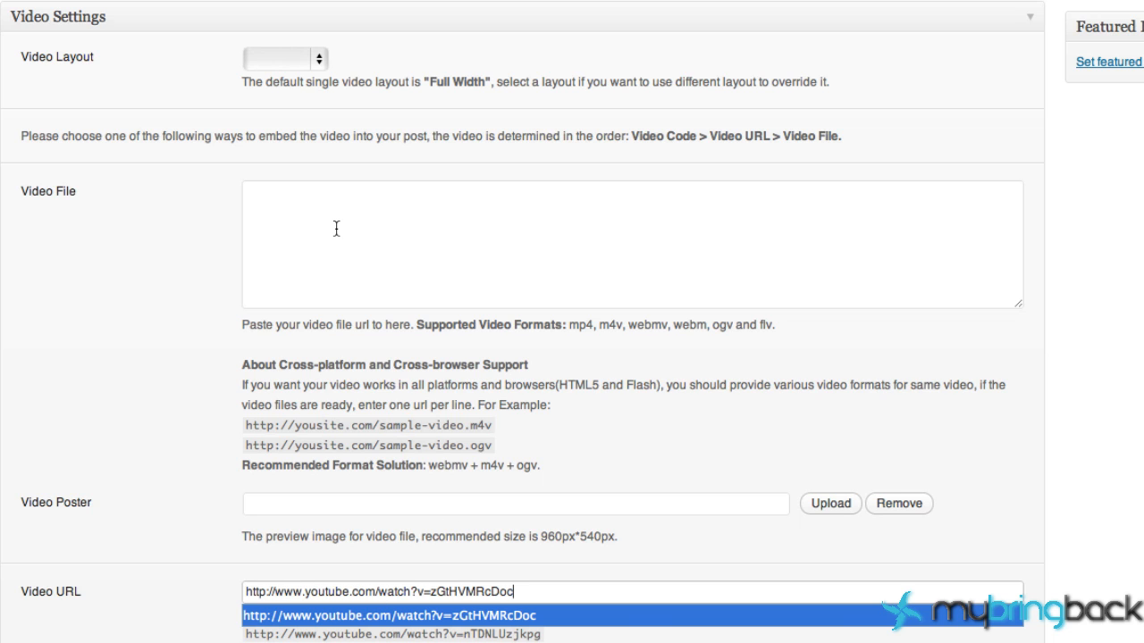
click(632, 247)
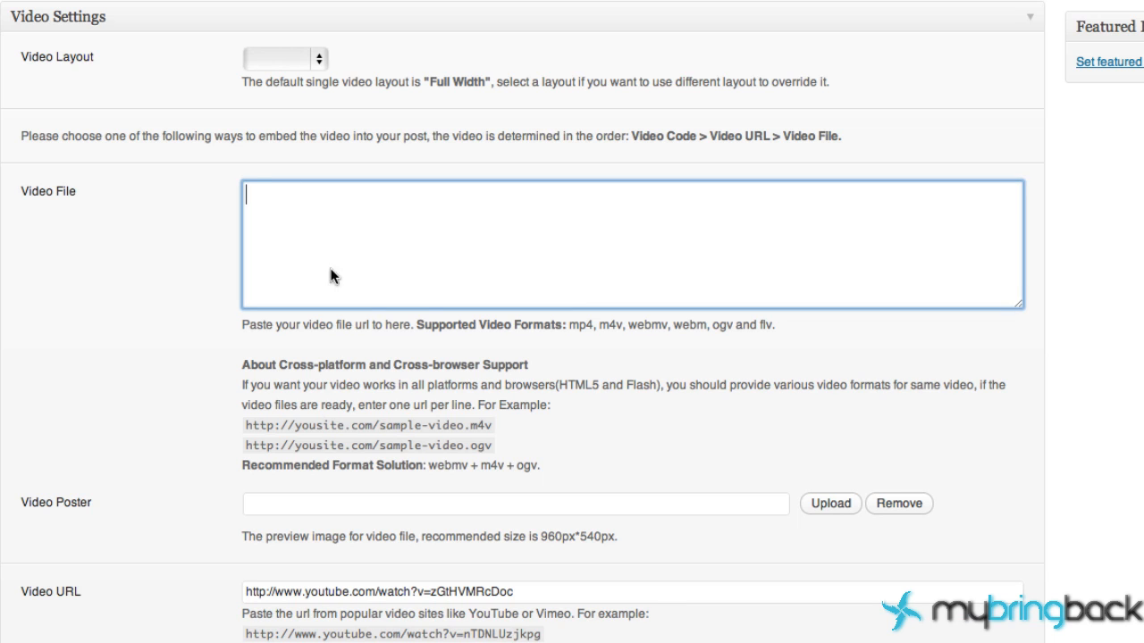
Set the post's Video Layout to the Full Width option
click(284, 57)
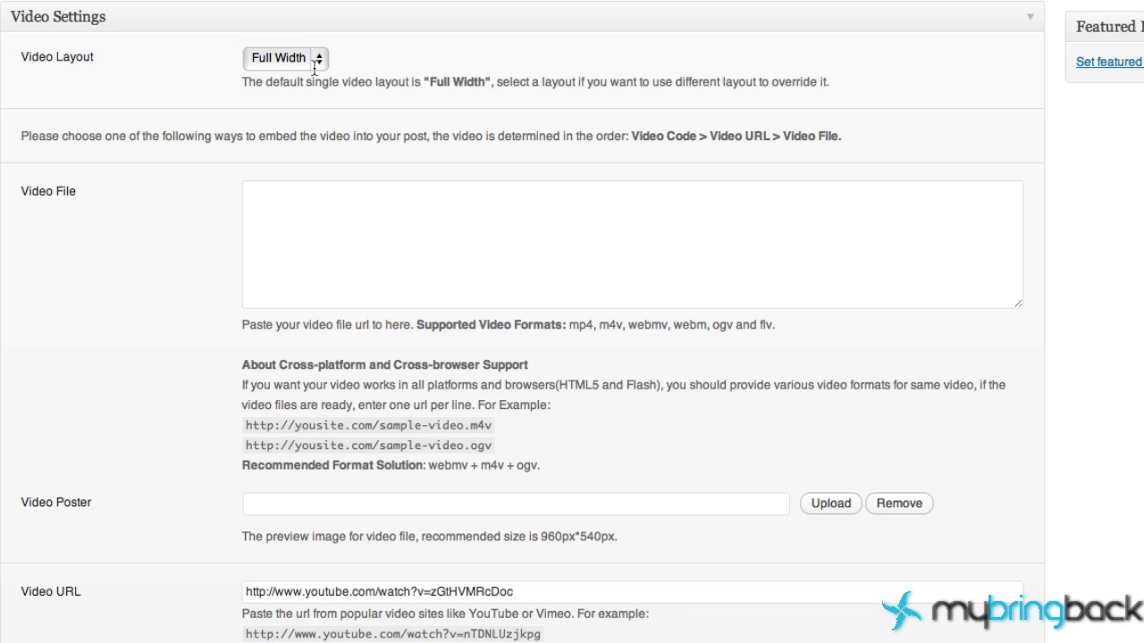
mouse_move(488, 100)
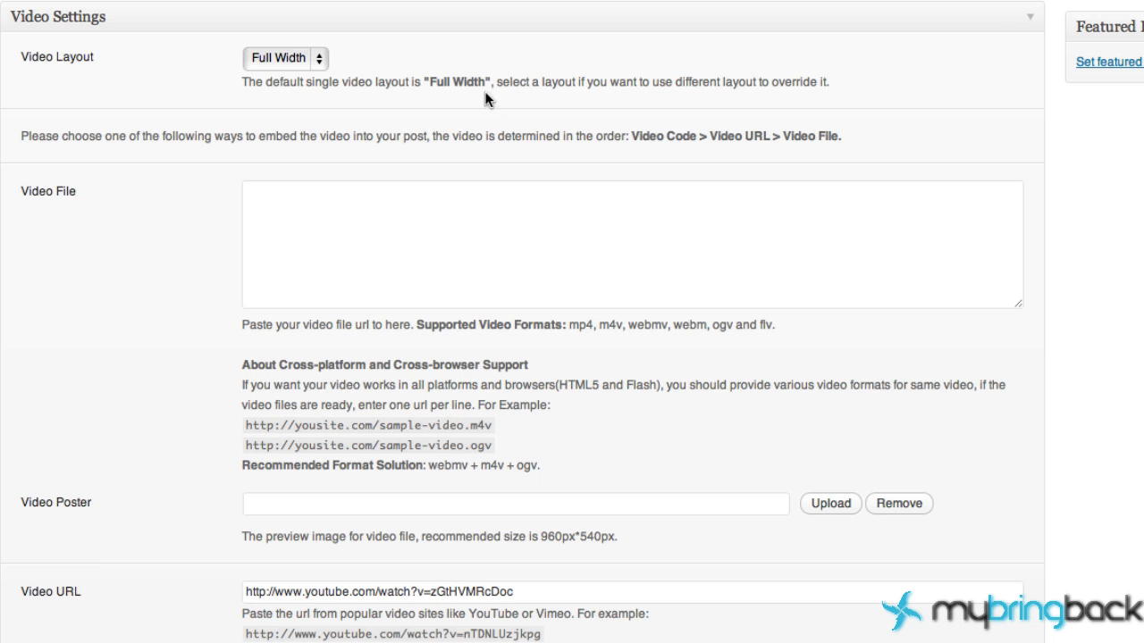
double_click(454, 82)
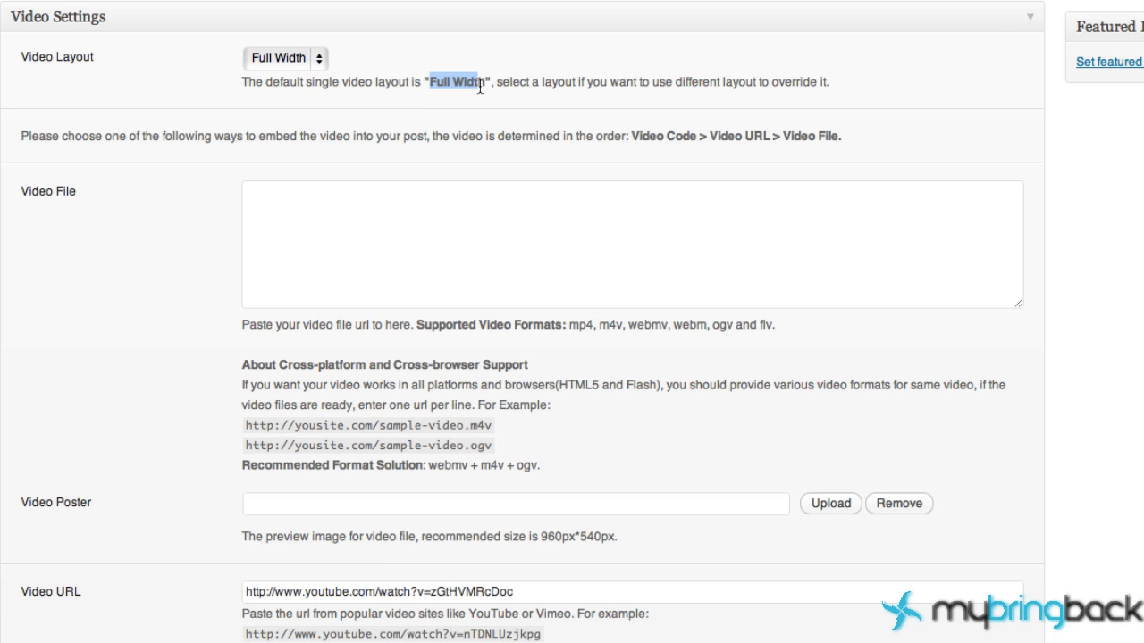
scroll(down, 3)
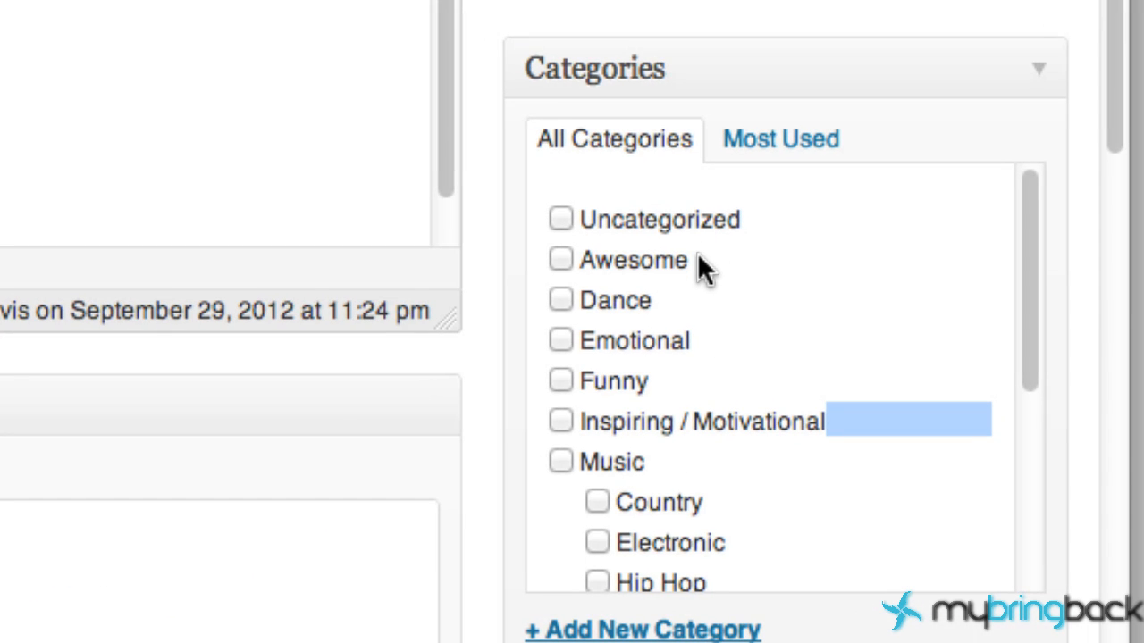
mouse_move(579, 289)
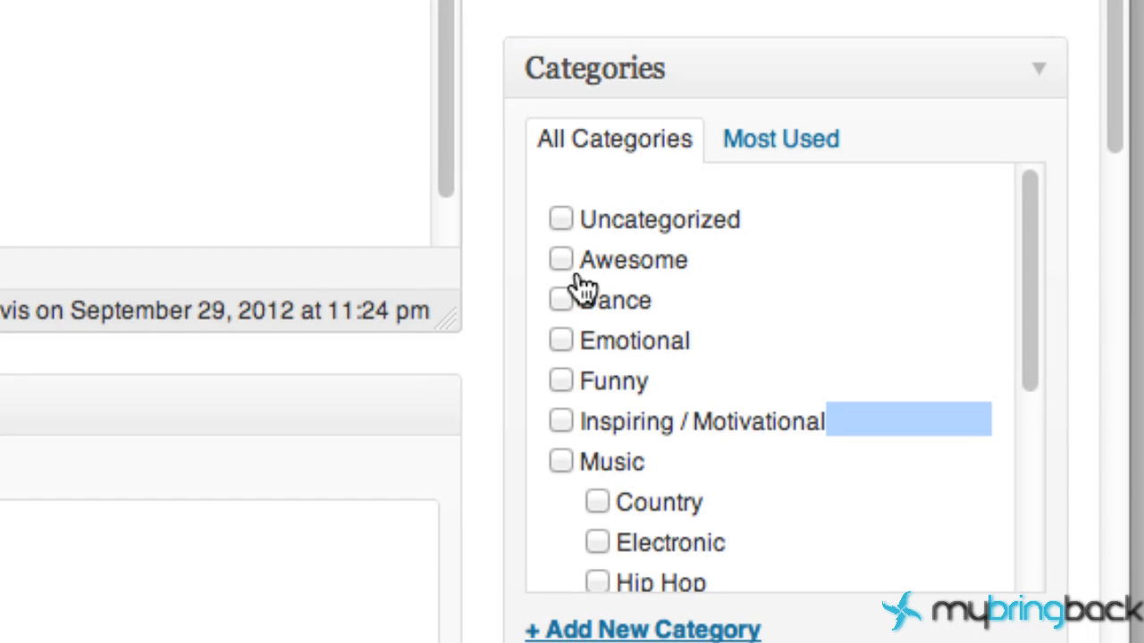
Tick the Awesome, Dance, Funny, Music and Other categories for the post
click(561, 258)
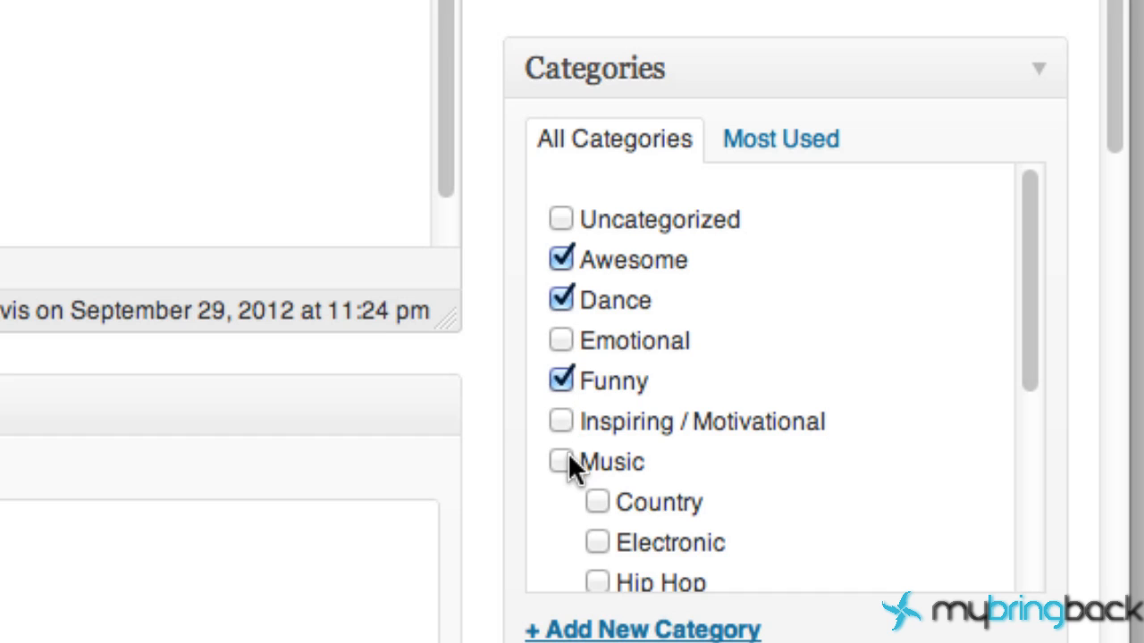
click(562, 461)
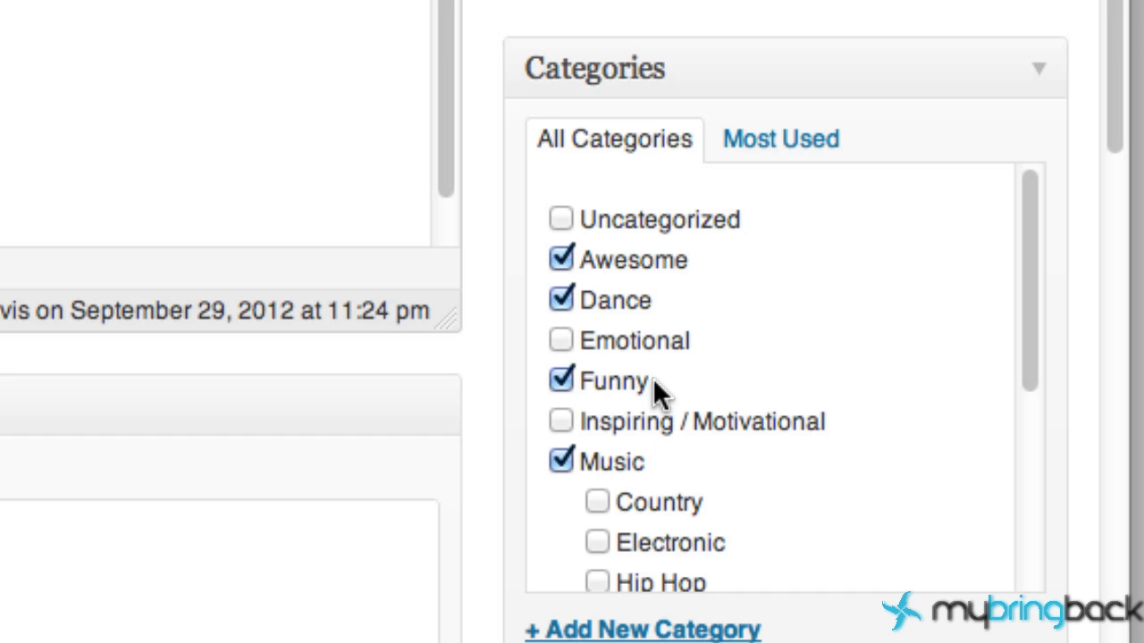
mouse_move(800, 443)
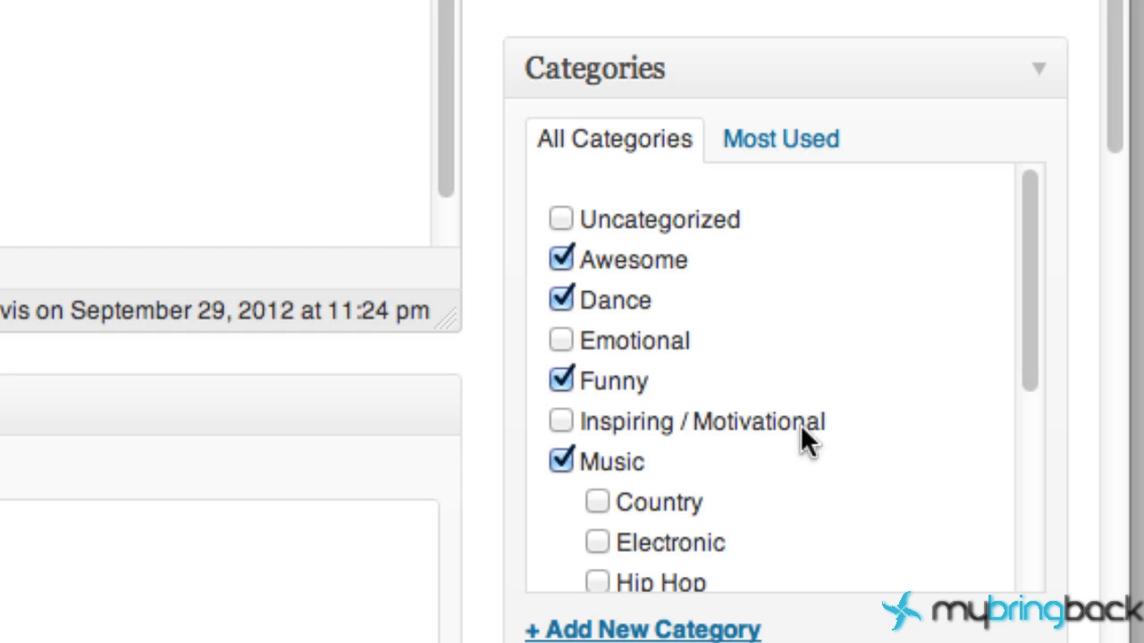
scroll(down, 3)
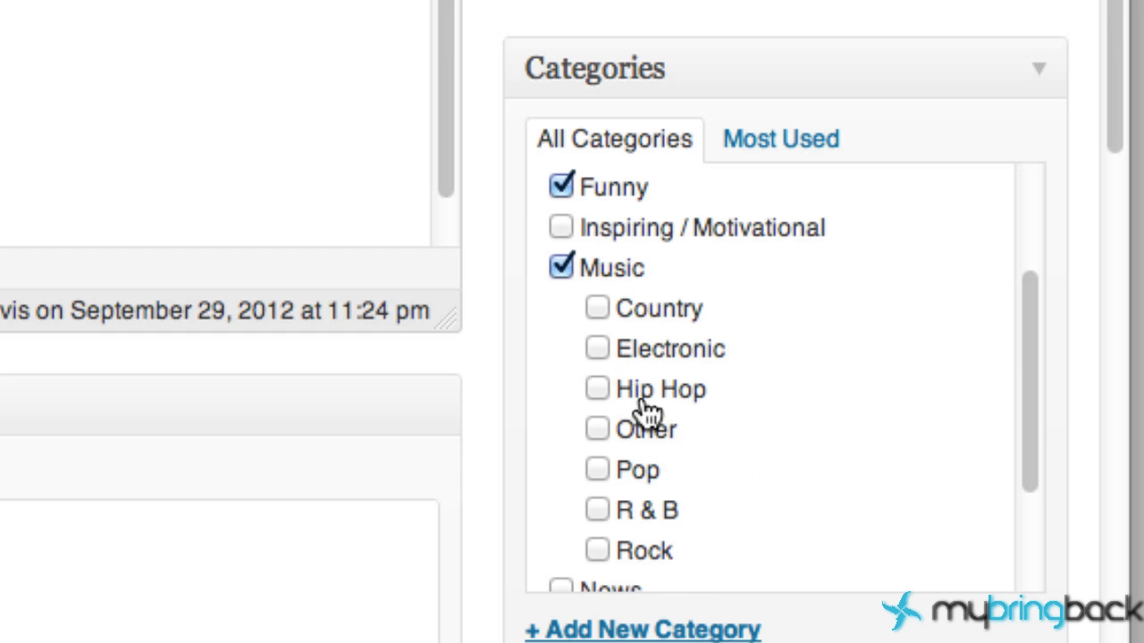
click(597, 429)
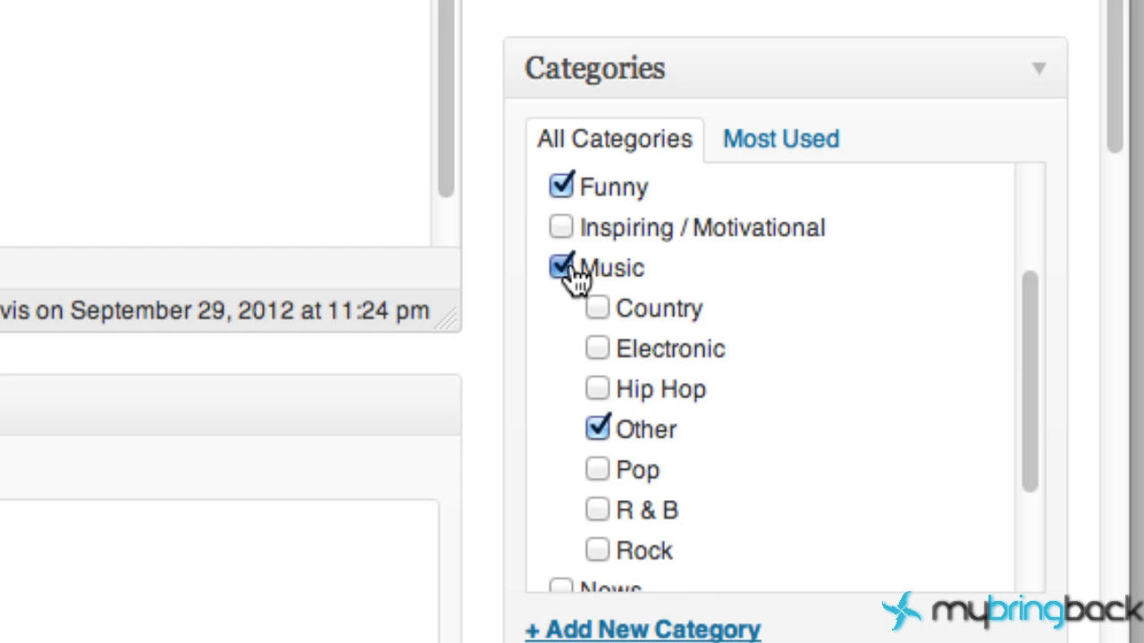
click(561, 268)
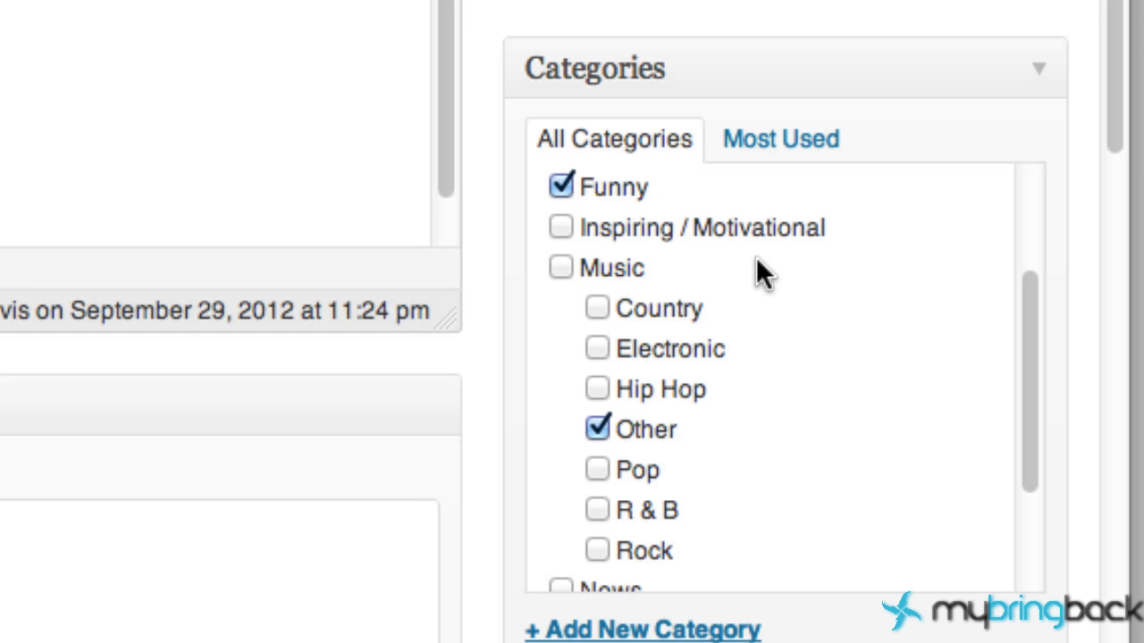
click(561, 268)
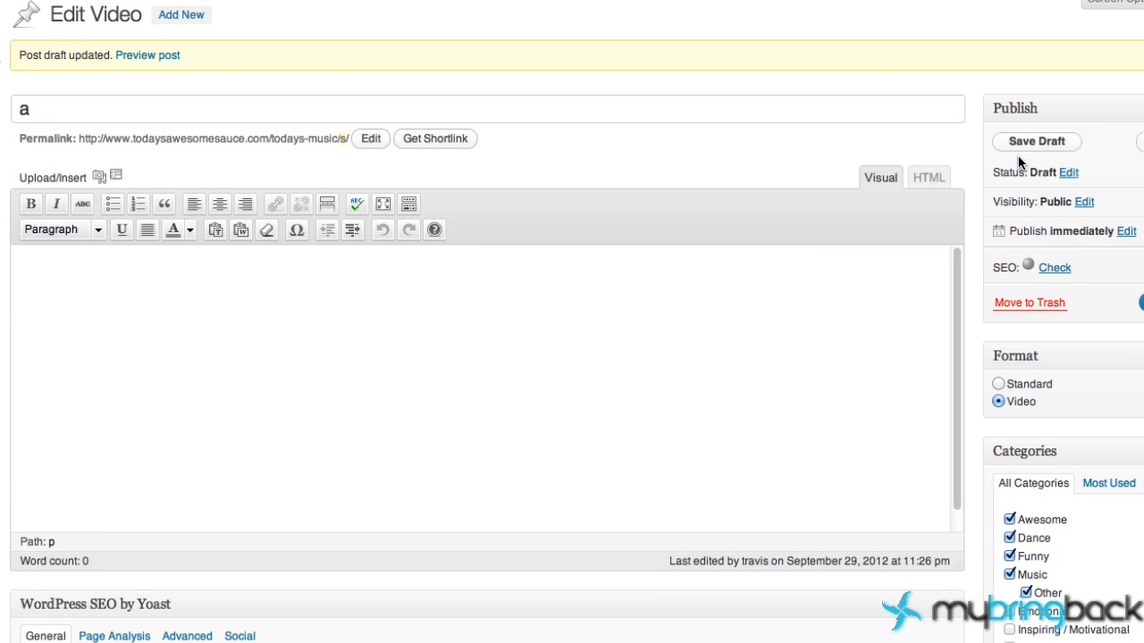
mouse_move(182, 145)
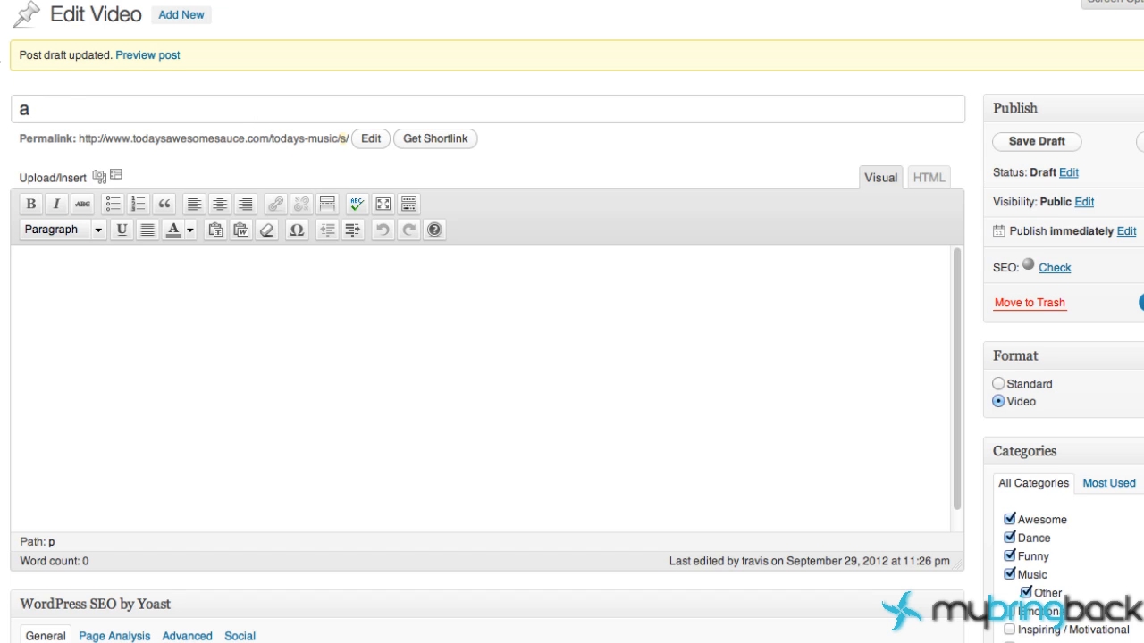
Give the post the placeholder title 'asdfat kdsidfkek kjasfjsa sdjfsijijk' and let the draft autosave
text(asdfa)
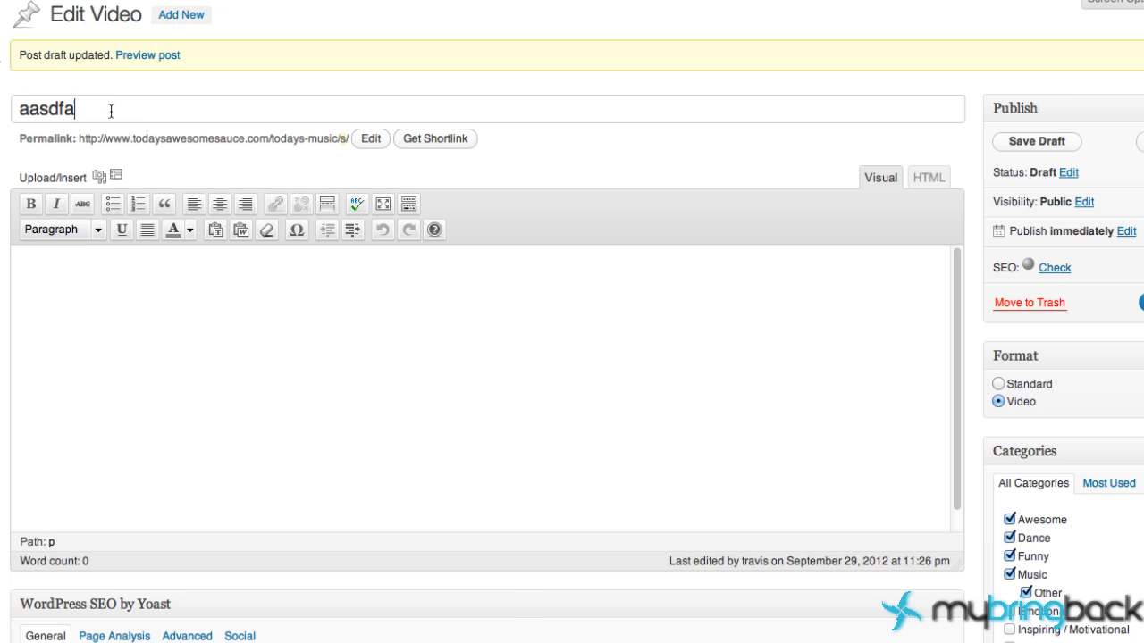
text(t)
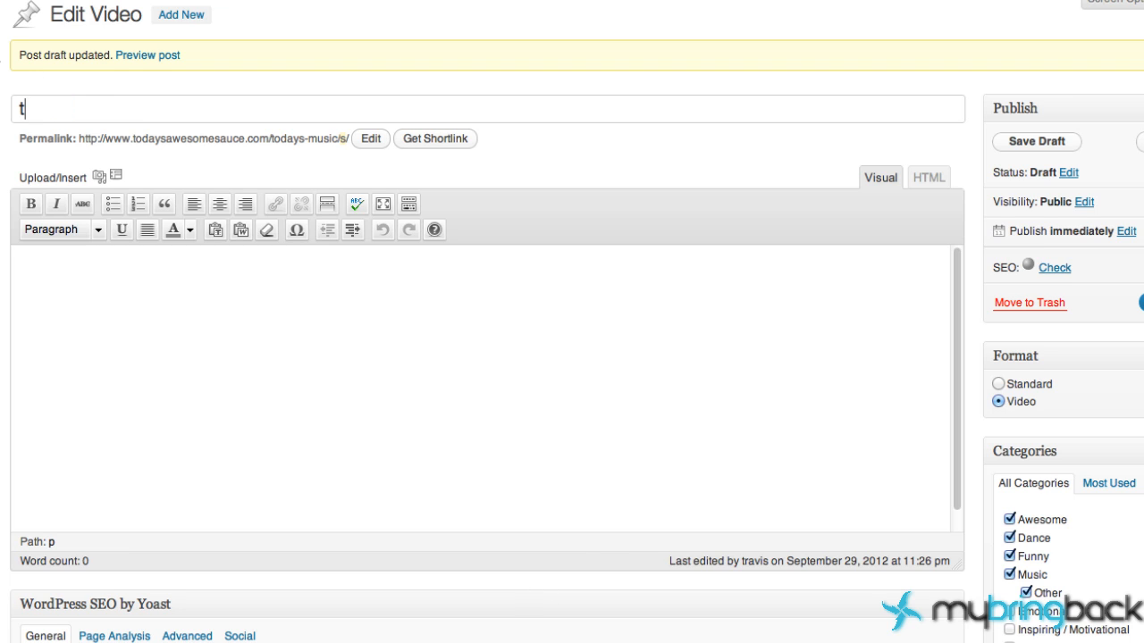
text(kdsidfkek kjasfjsa sdjfsijijk)
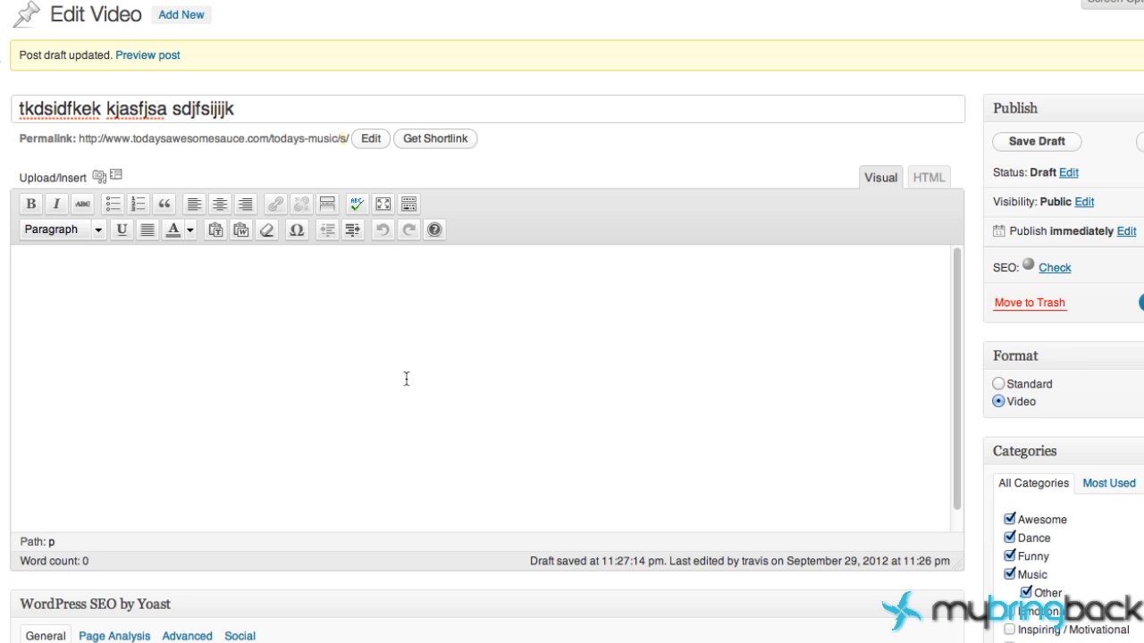
mouse_move(408, 314)
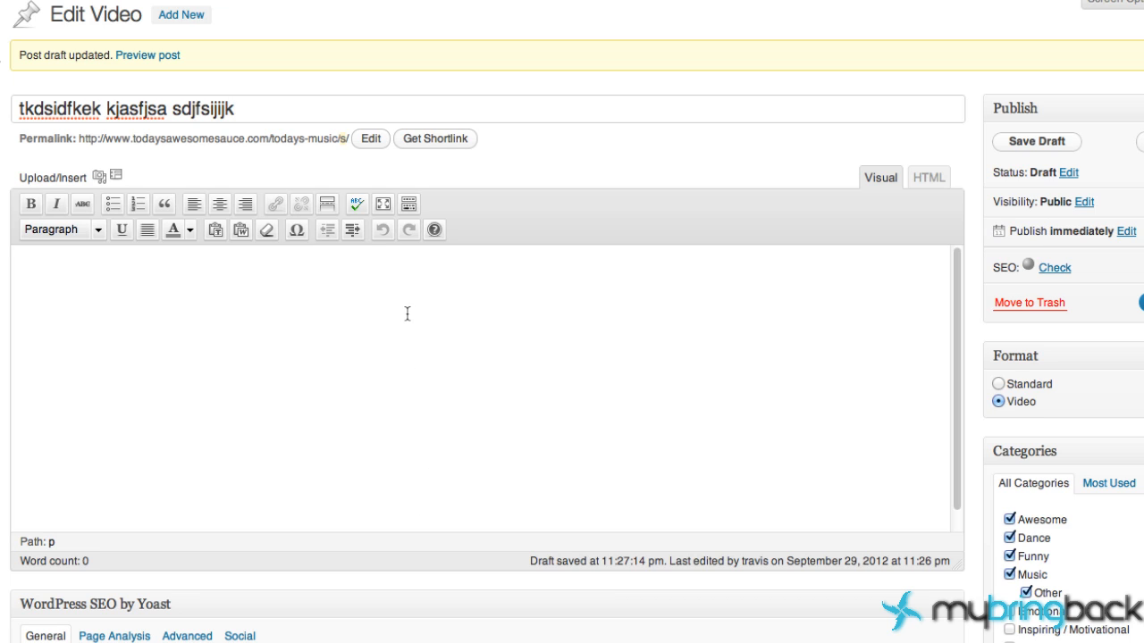
mouse_move(783, 311)
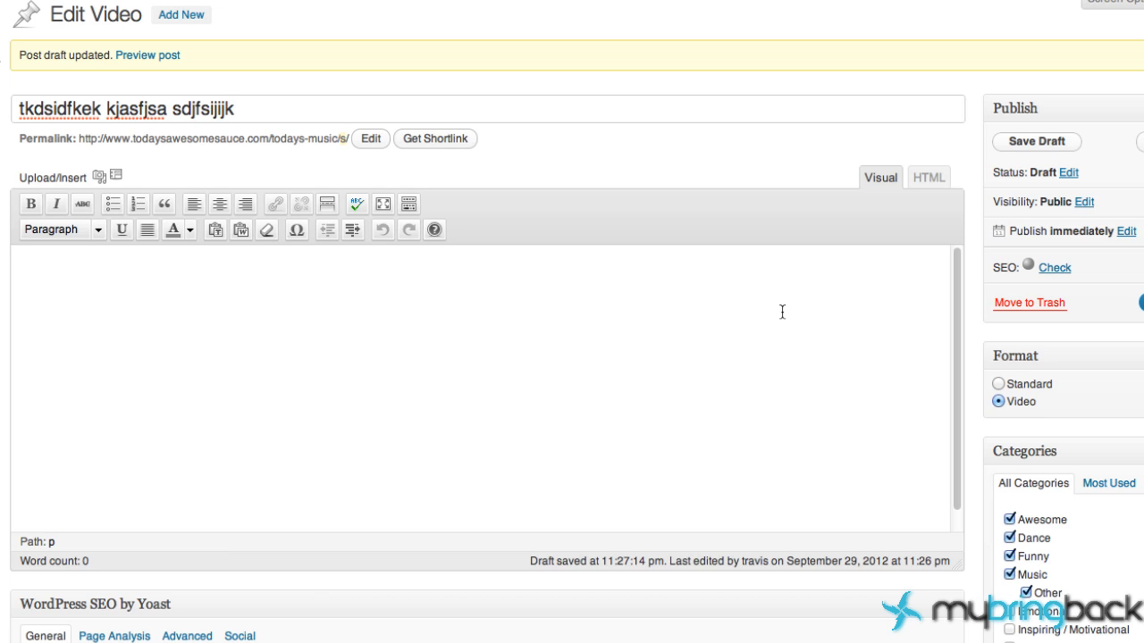
scroll(down, 3)
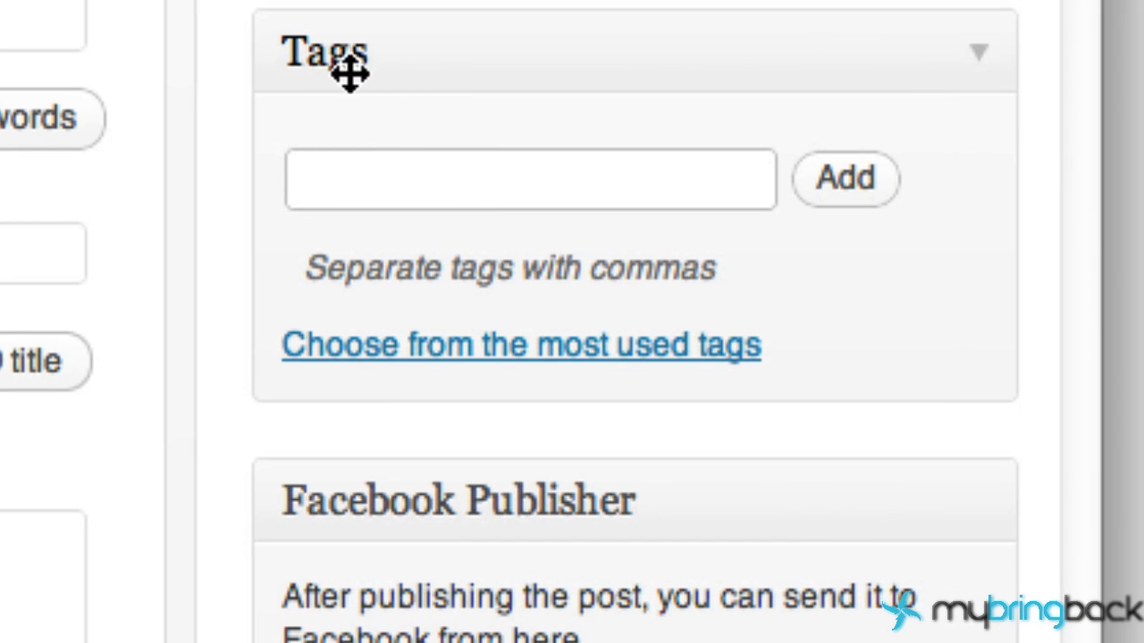
Add the tag 'pizza robot' in the post's Tags box
text(pizz)
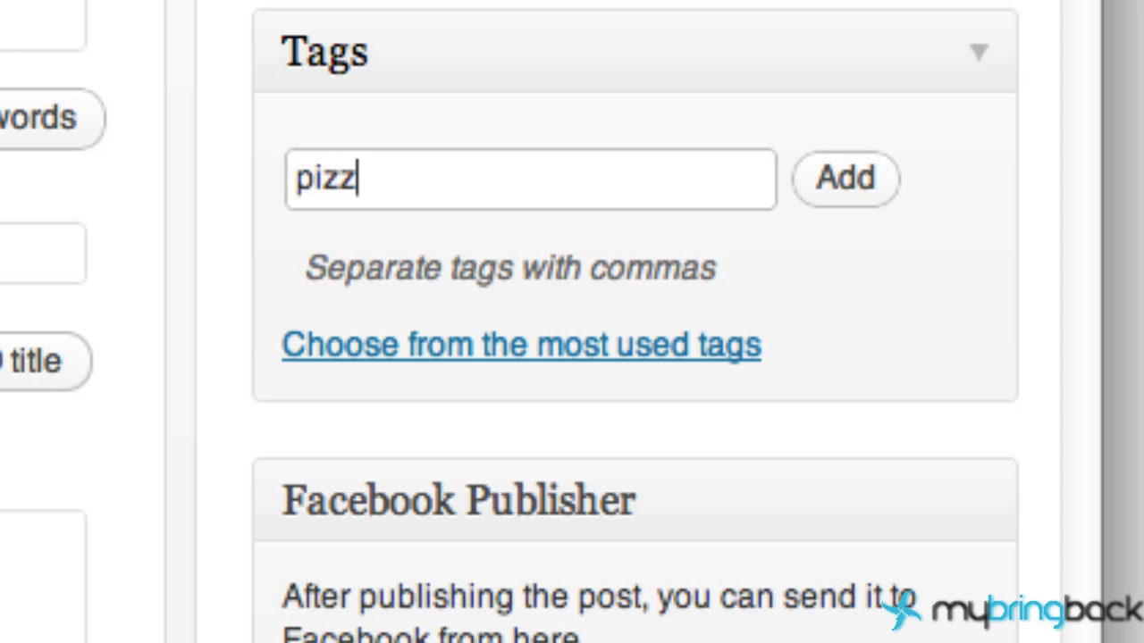
text(a robot,)
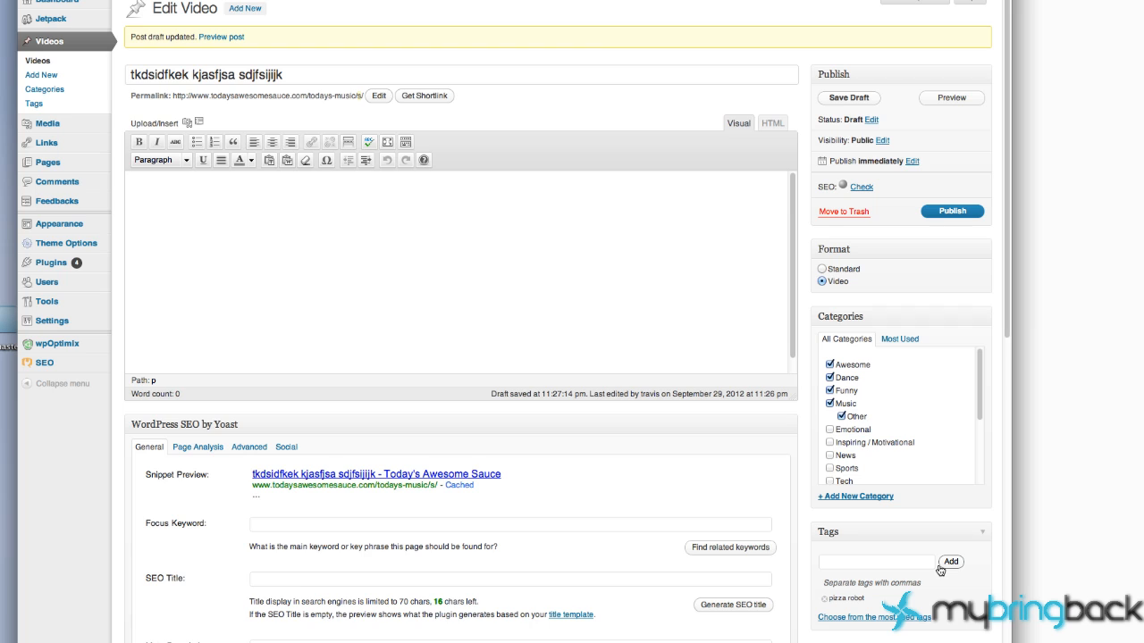
mouse_move(250, 284)
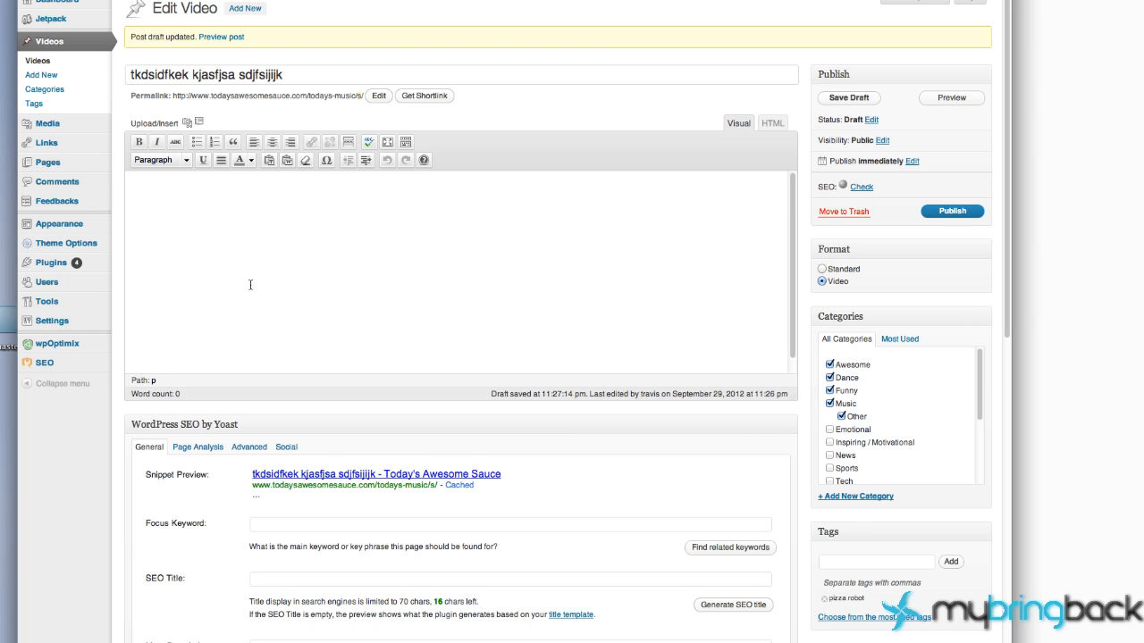
mouse_move(243, 281)
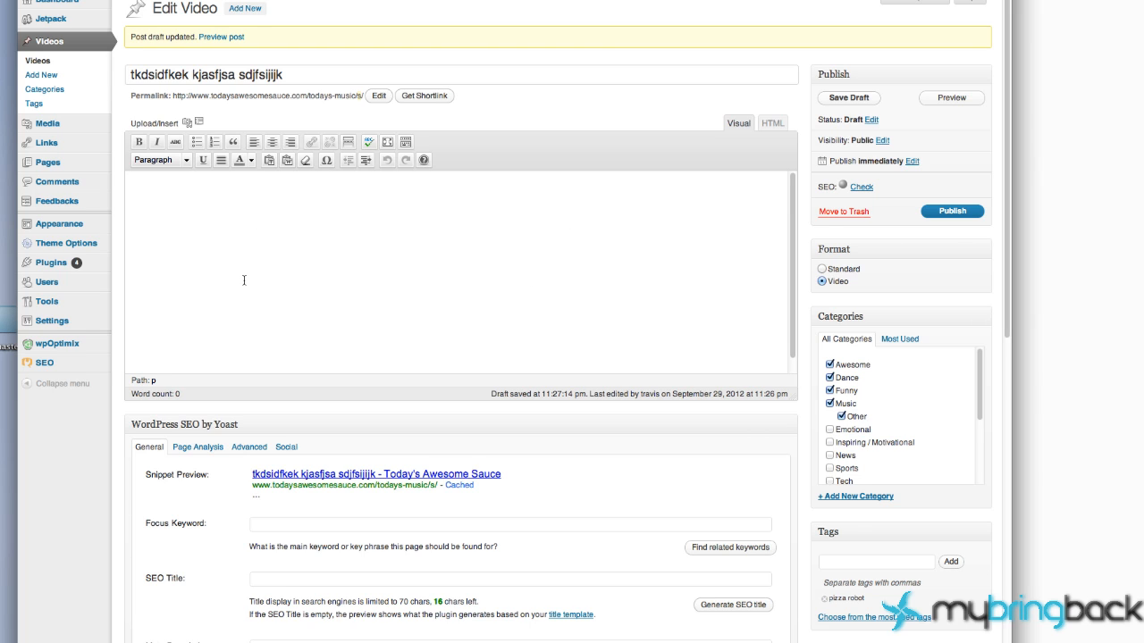